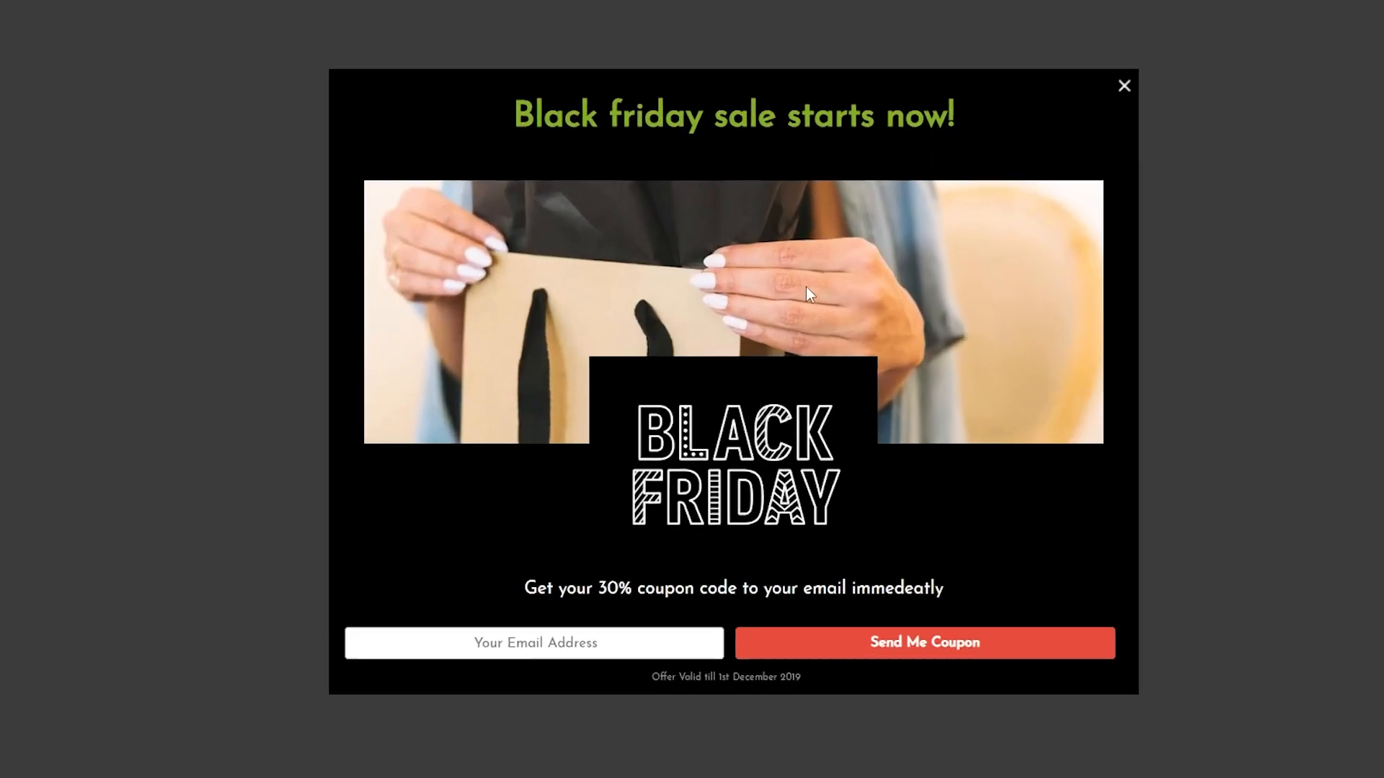
Step: View the finished Black Friday coupon popup in the demo
{"action": "left_click", "coordinate": [503, 683]}
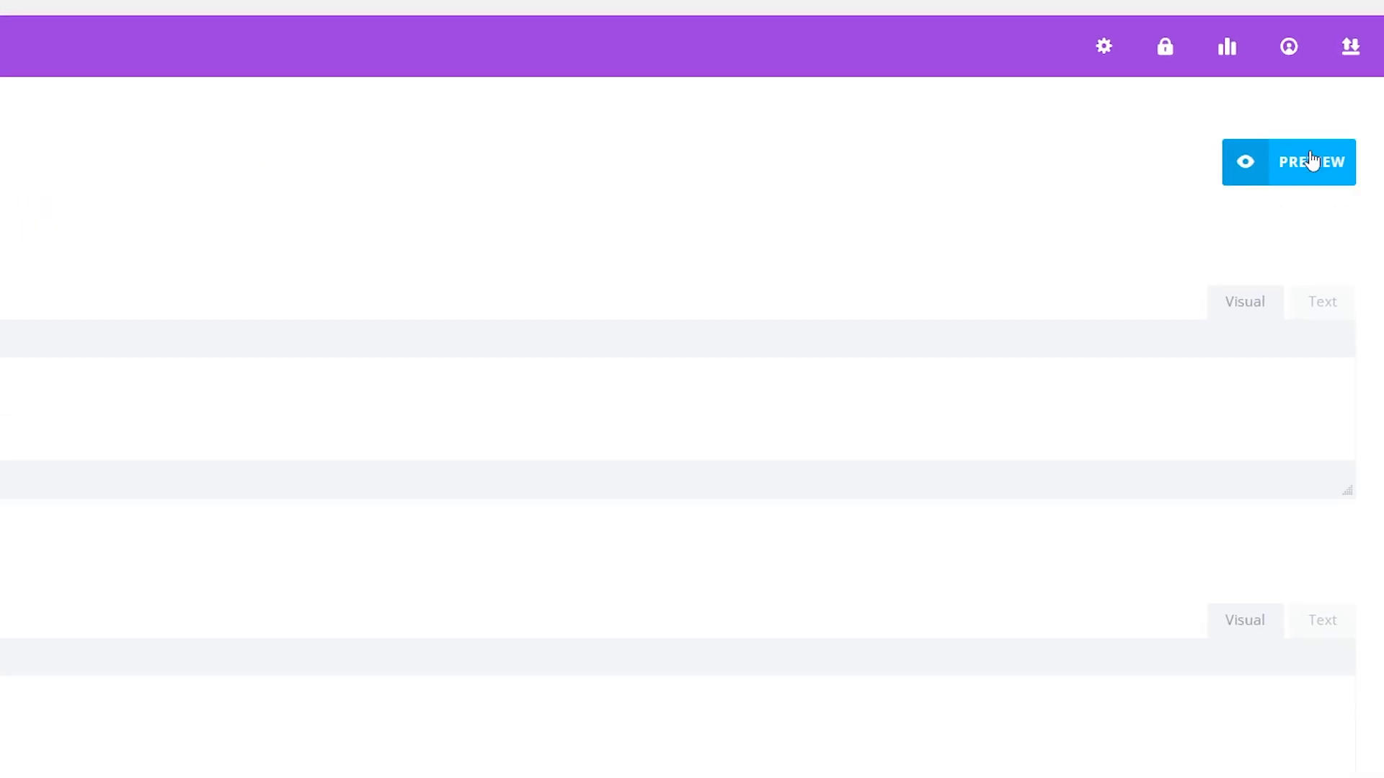
Step: Preview the newsletter popup, try the email field in the slide-in, and view the locked-content opt-in
{"action": "left_click", "coordinate": [1310, 161]}
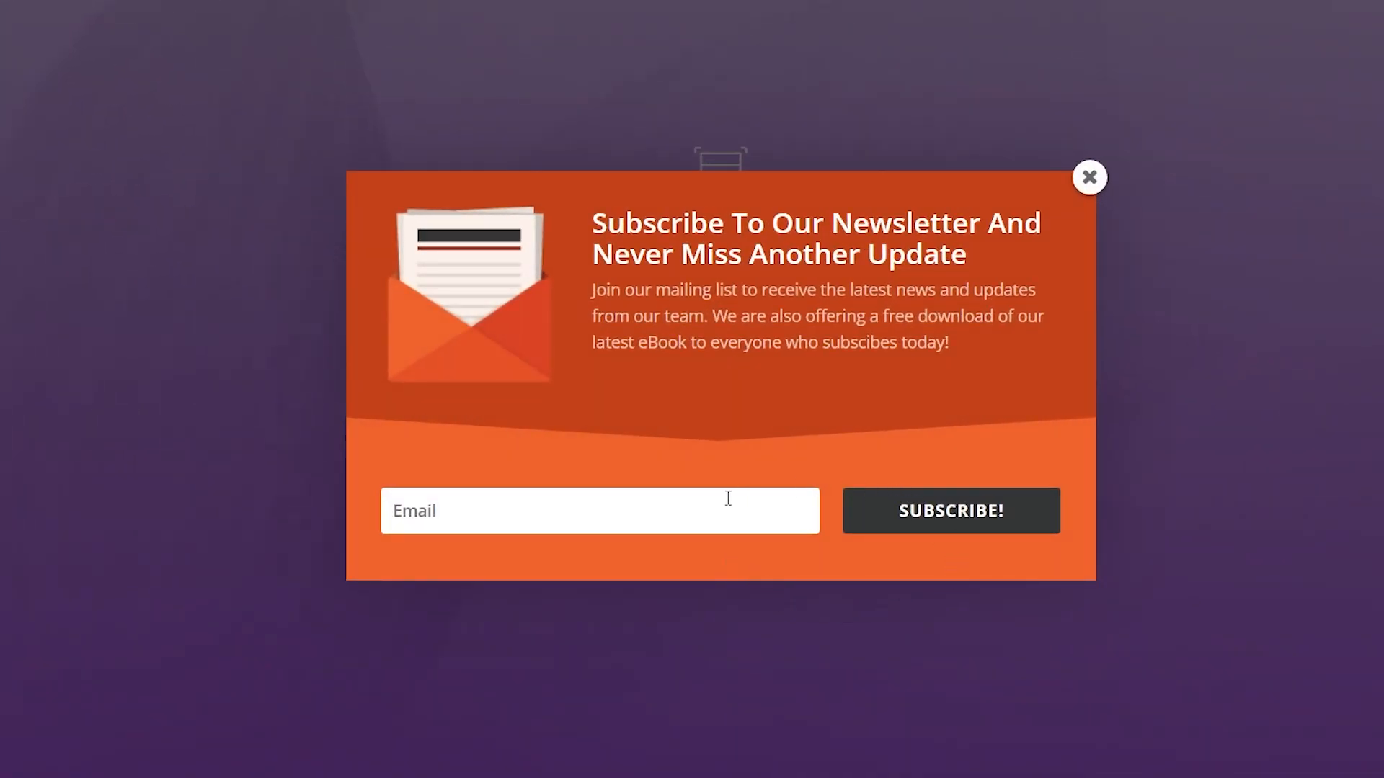
{"action": "left_click", "coordinate": [1089, 177]}
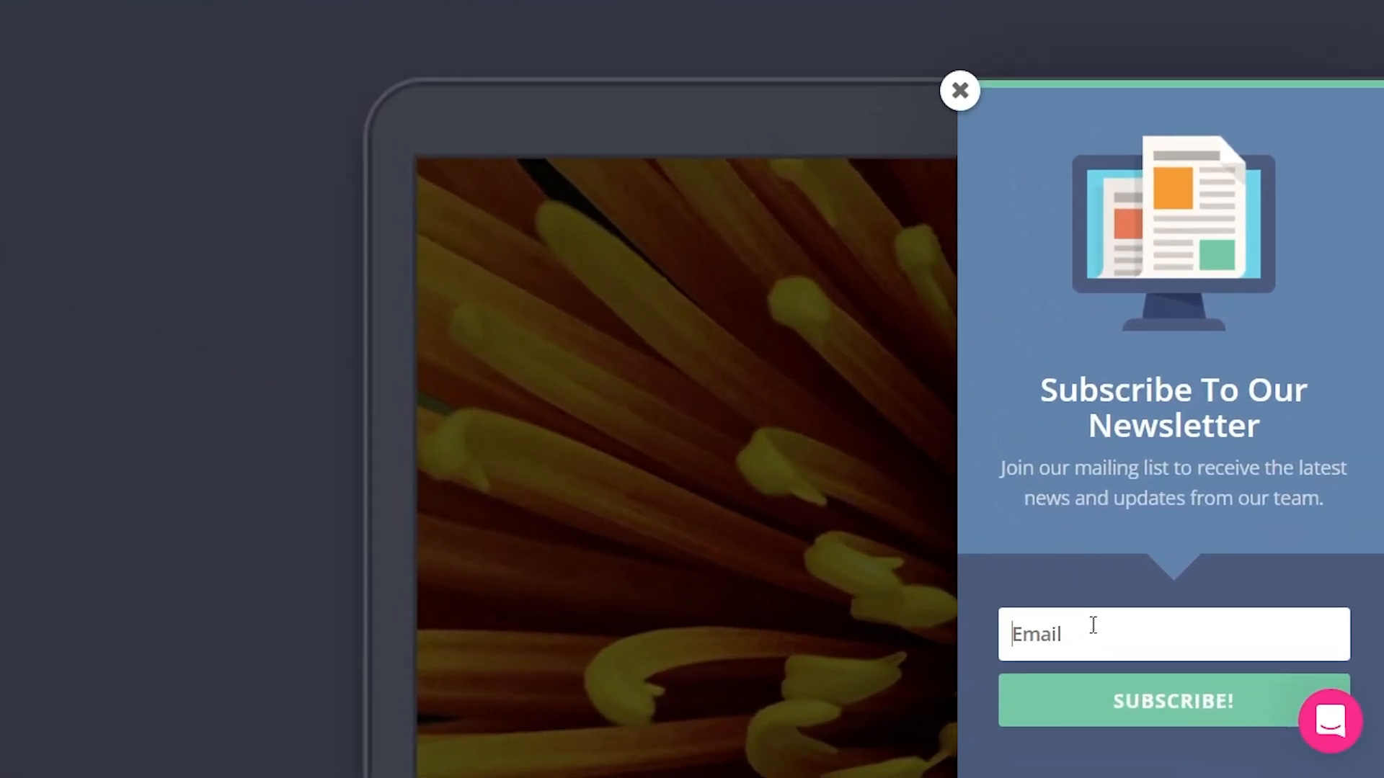
{"action": "type", "text": "email@"}
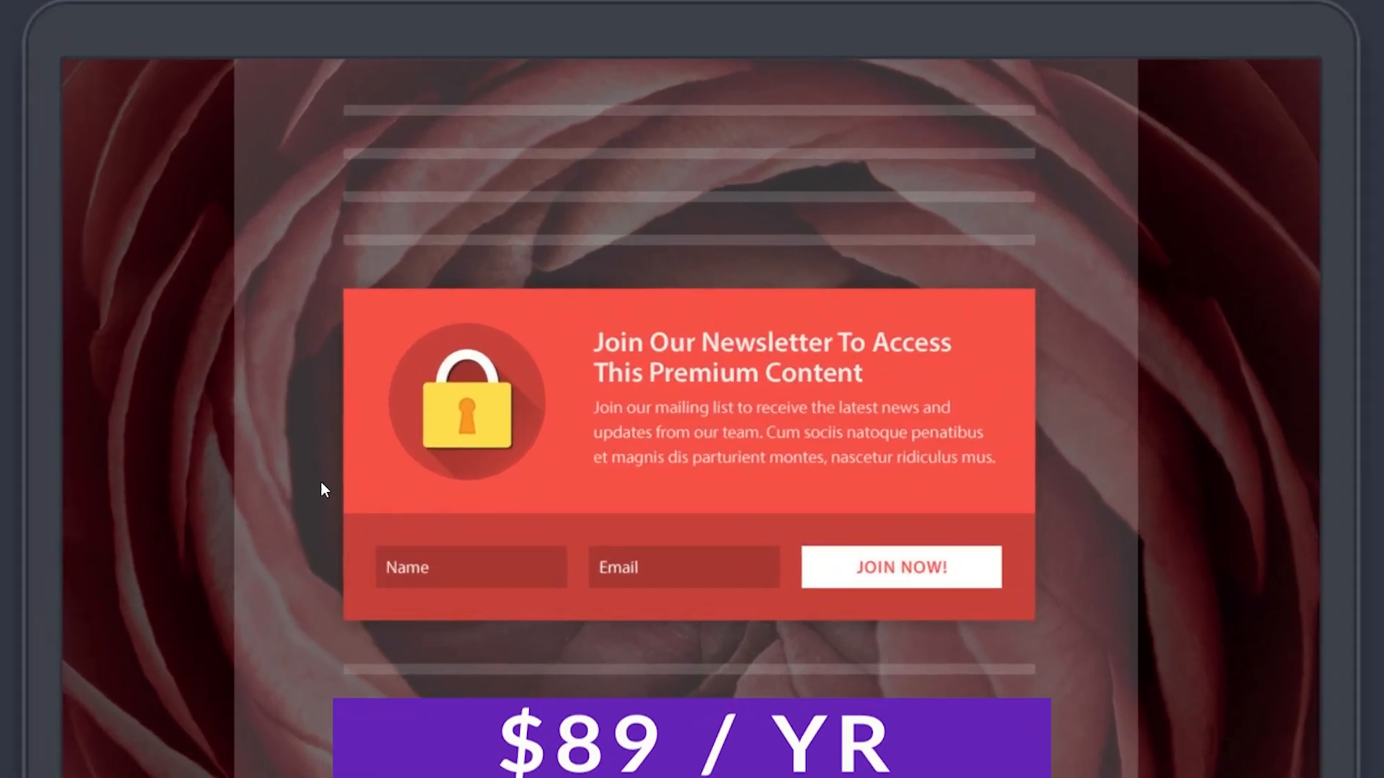
{"action": "scroll", "scroll_direction": "down", "scroll_amount": 3}
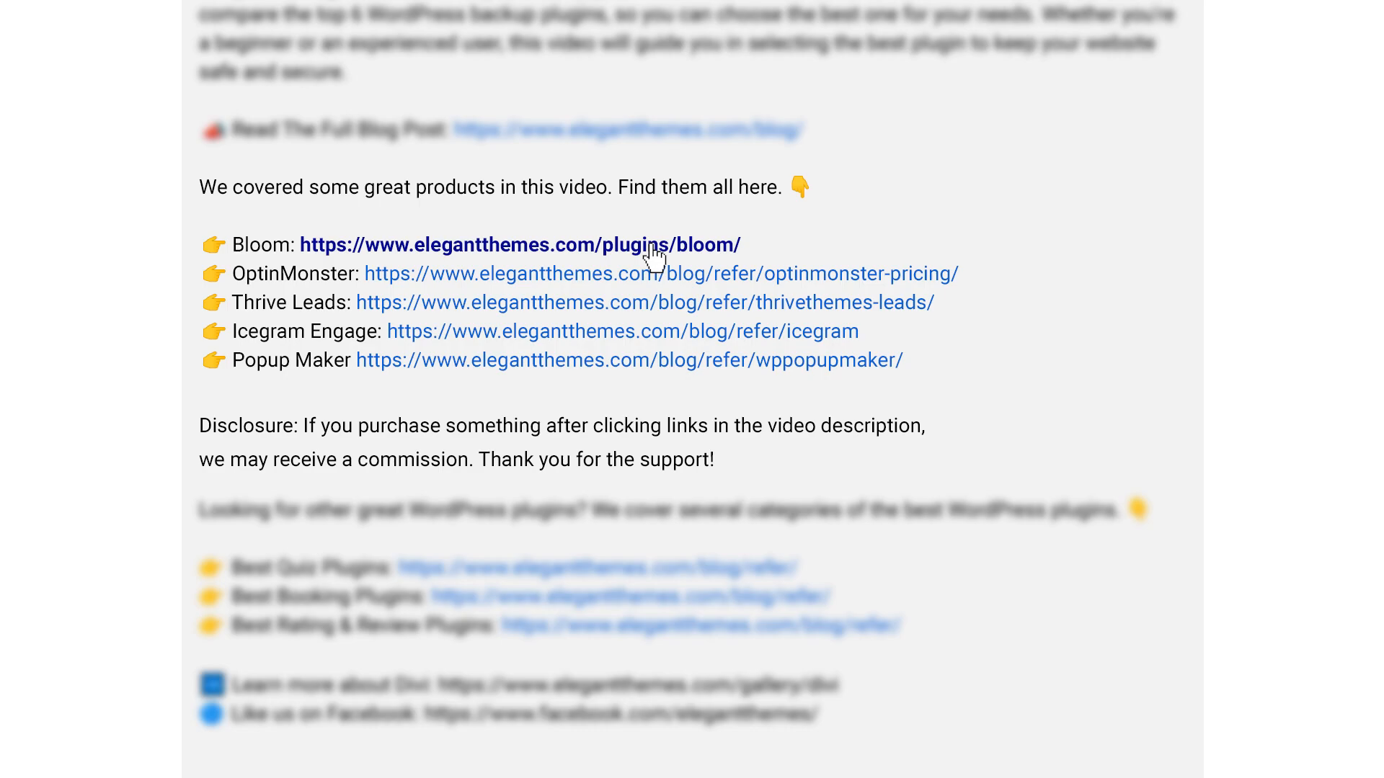
Step: Reach the Elegant Themes Bloom pricing page showing the $89/year and $249 lifetime plans
{"action": "left_click", "coordinate": [520, 244]}
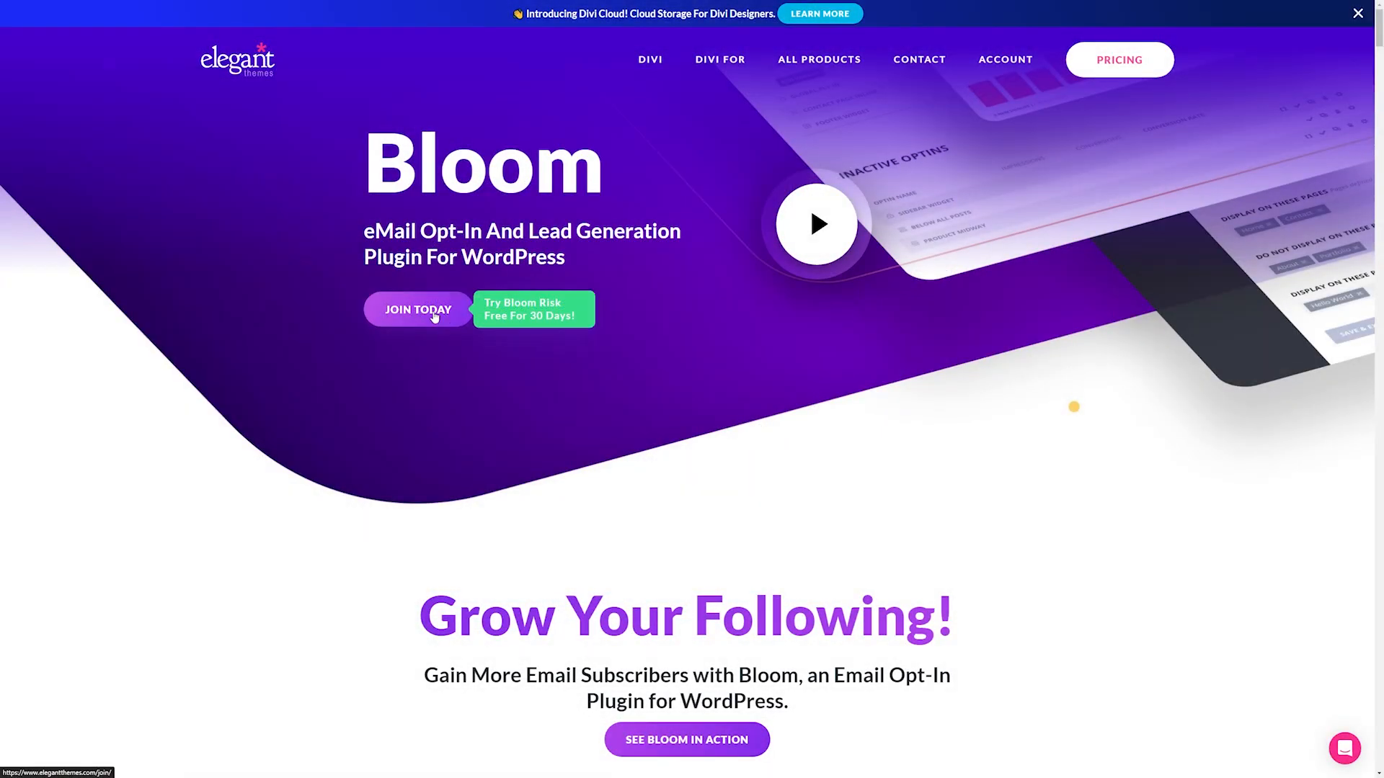
{"action": "left_click", "coordinate": [1118, 59]}
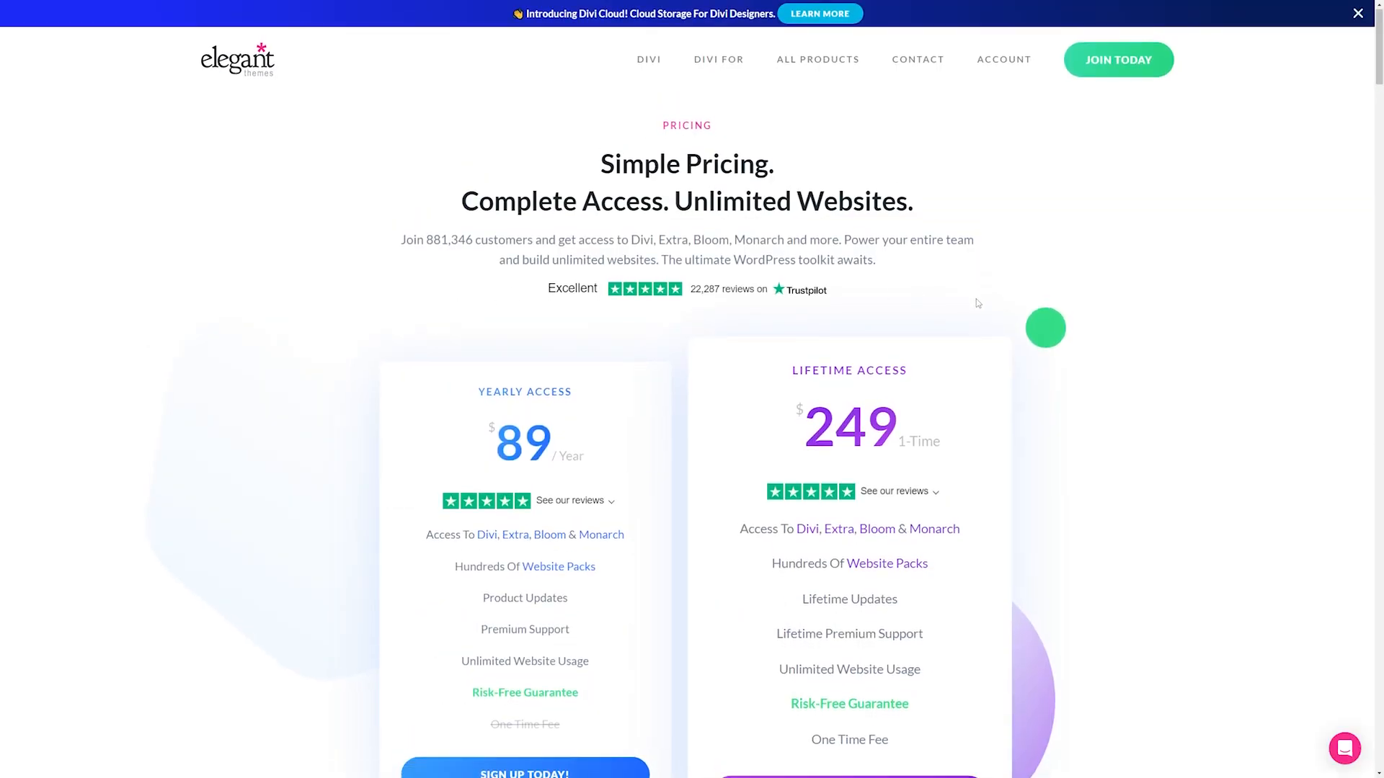
{"action": "scroll", "scroll_direction": "down", "scroll_amount": 3}
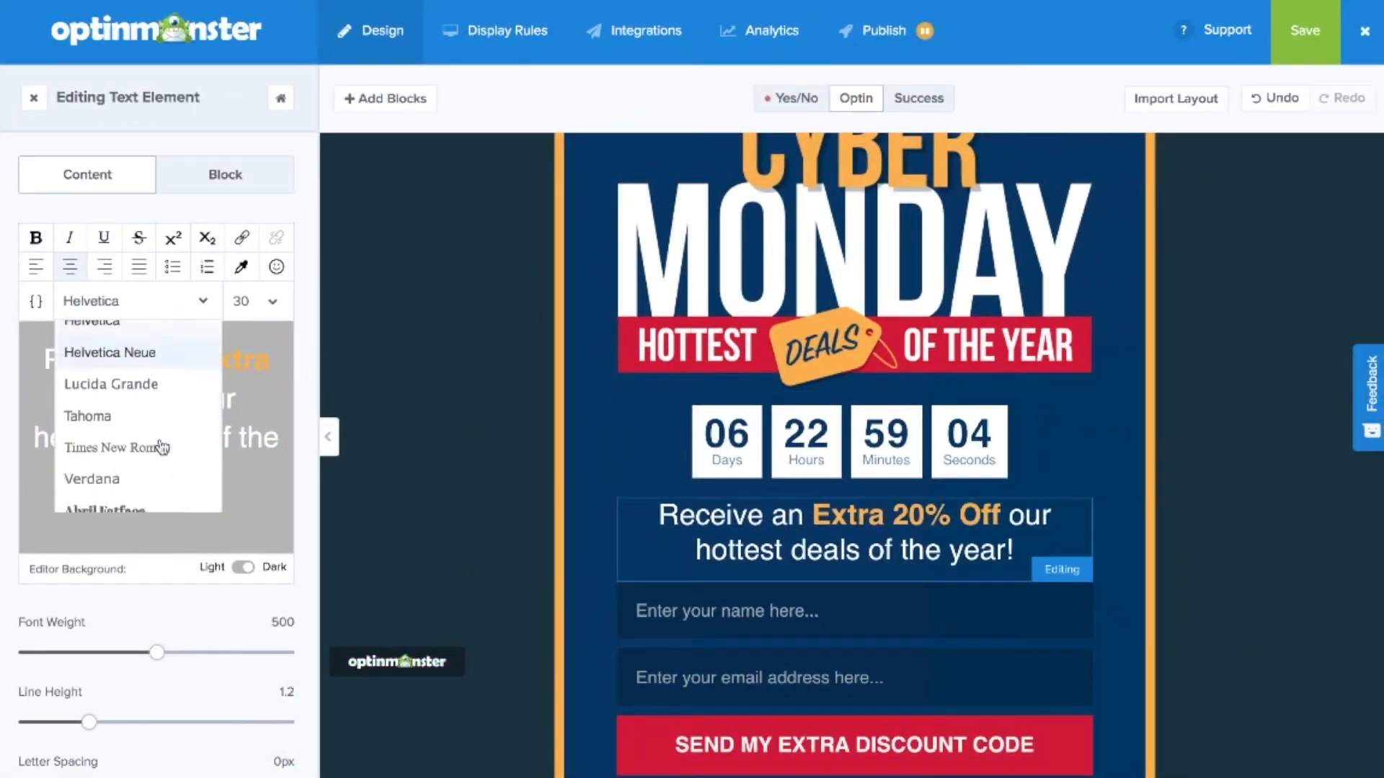
Step: Set the offer text to Times New Roman and add a display rule starting the campaign on 11/22/2019
{"action": "left_click", "coordinate": [853, 611]}
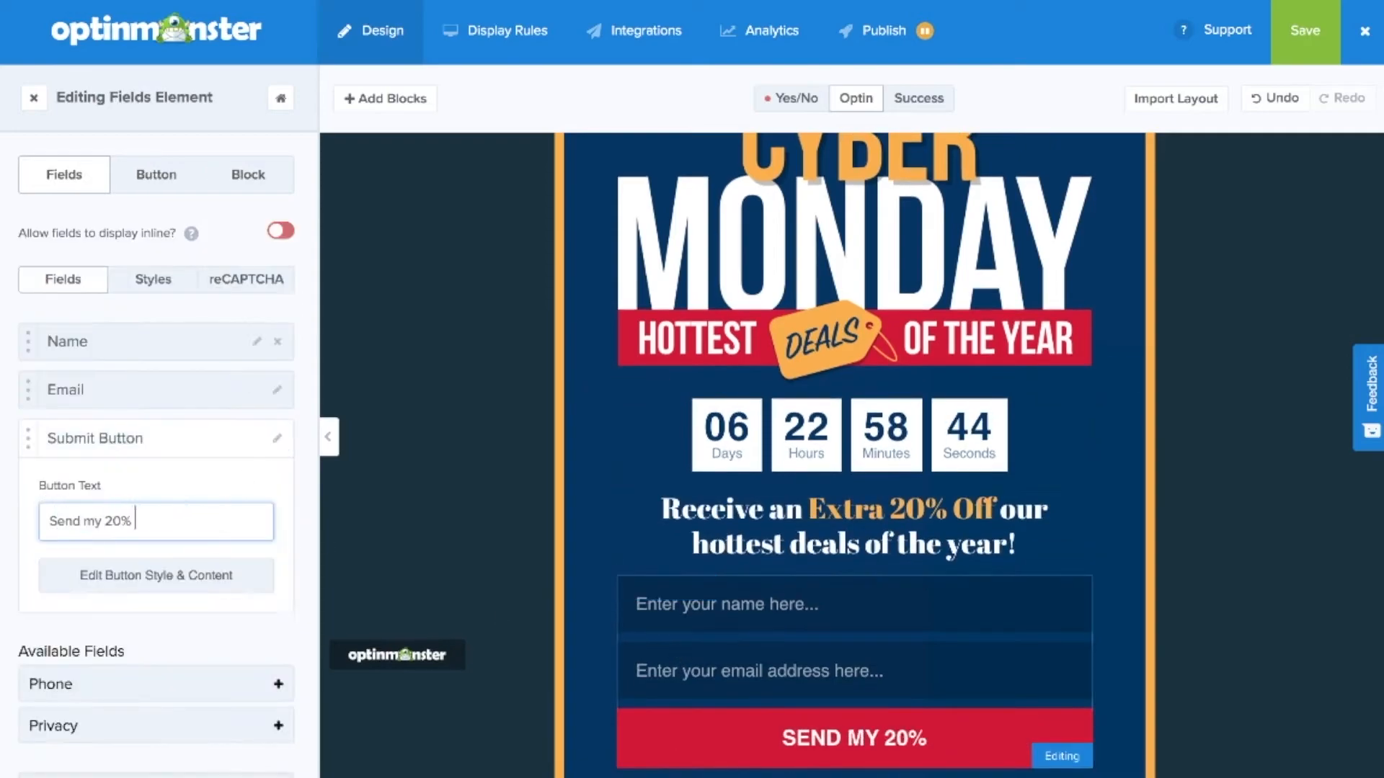
{"action": "left_click", "coordinate": [496, 31]}
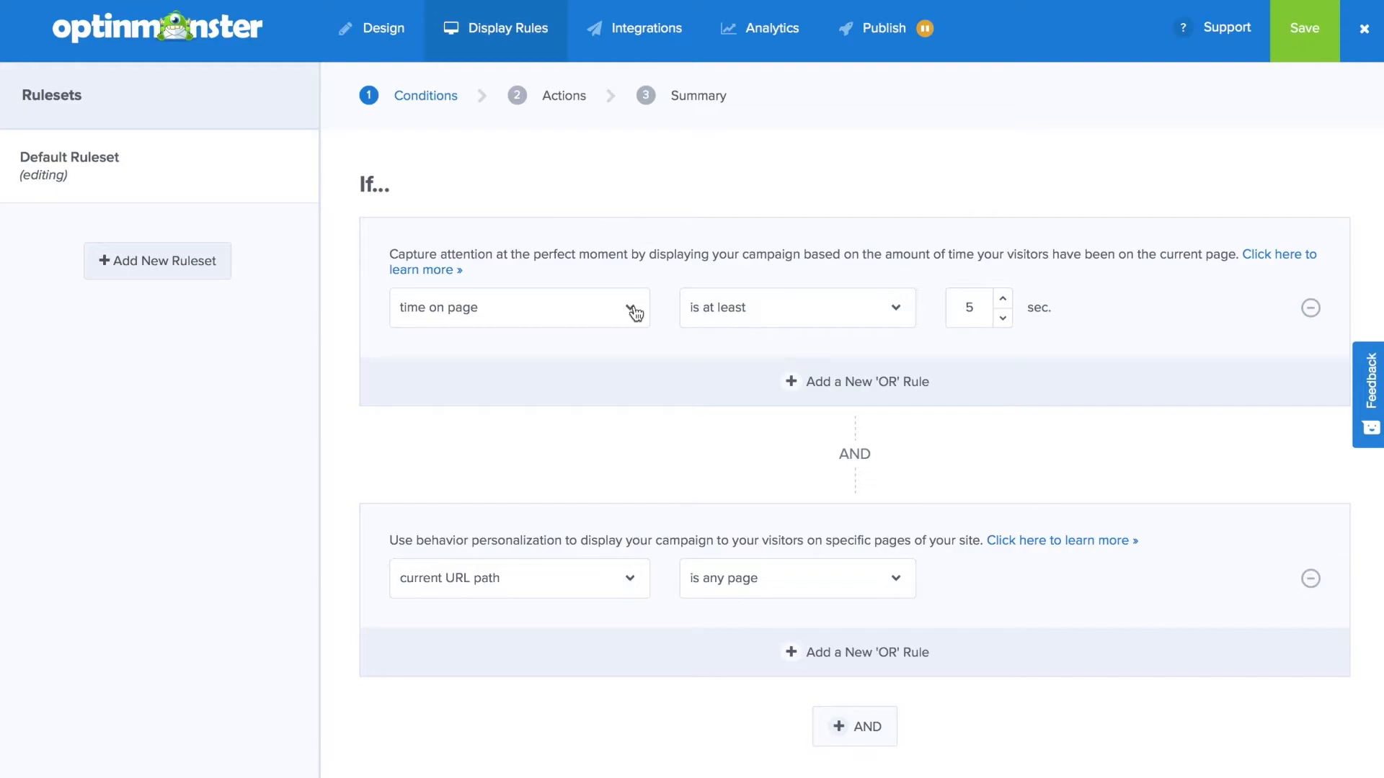
{"action": "left_click", "coordinate": [519, 307]}
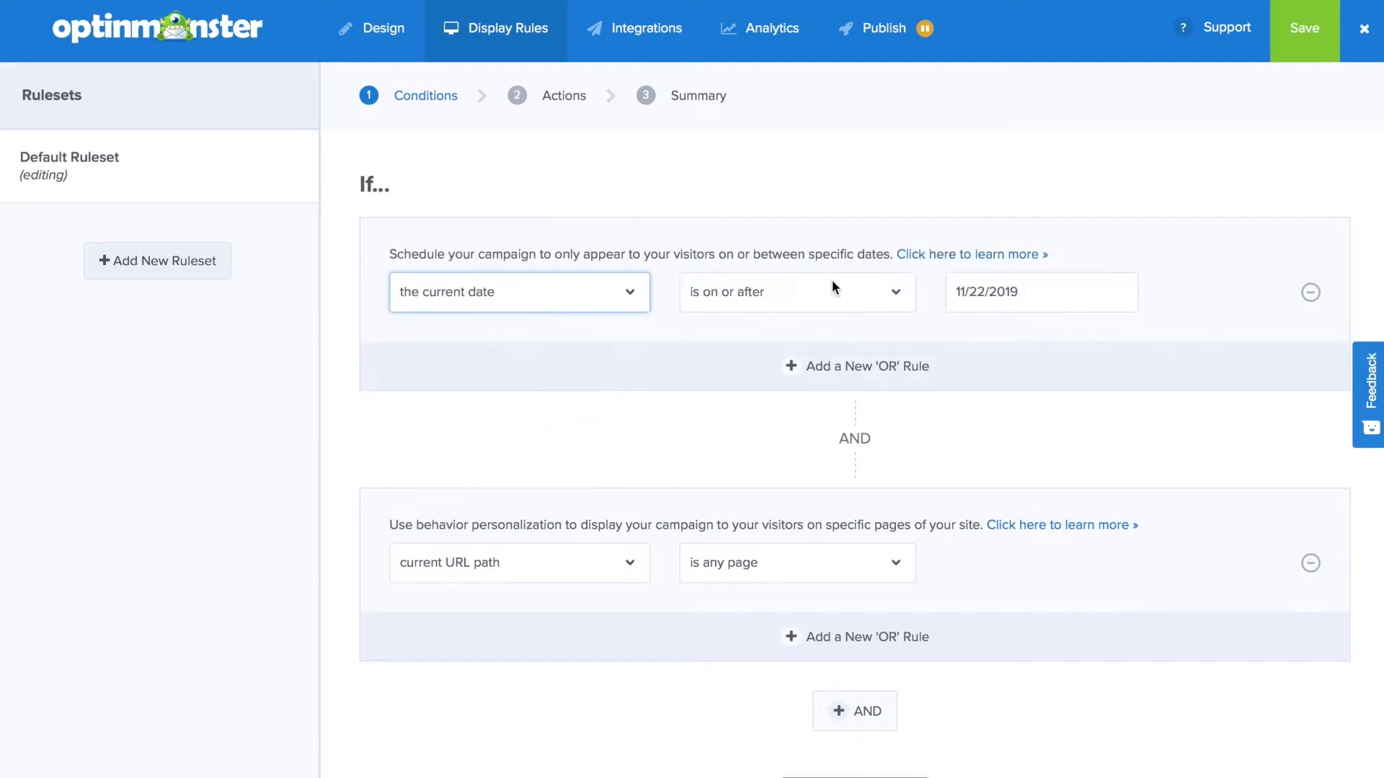
{"action": "left_click", "coordinate": [1040, 292]}
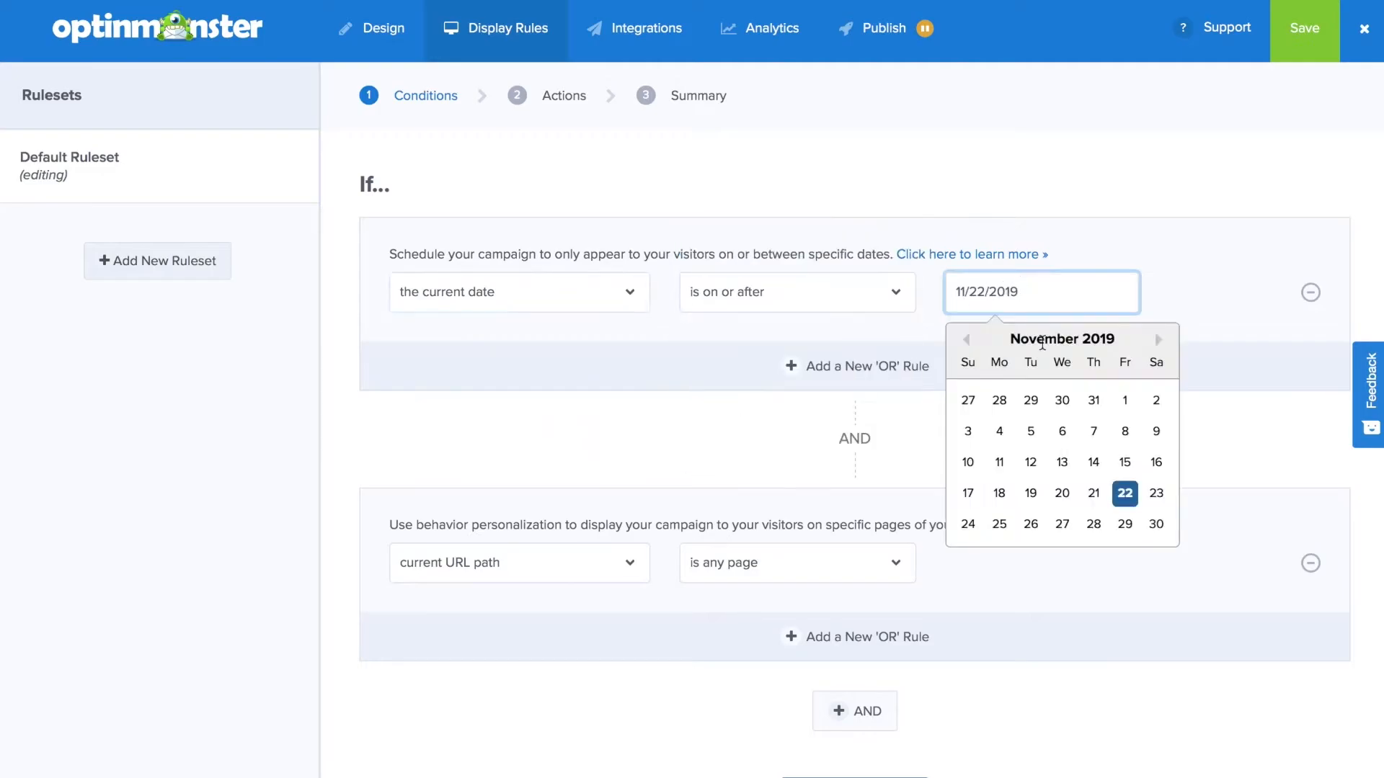
{"action": "left_click", "coordinate": [633, 29]}
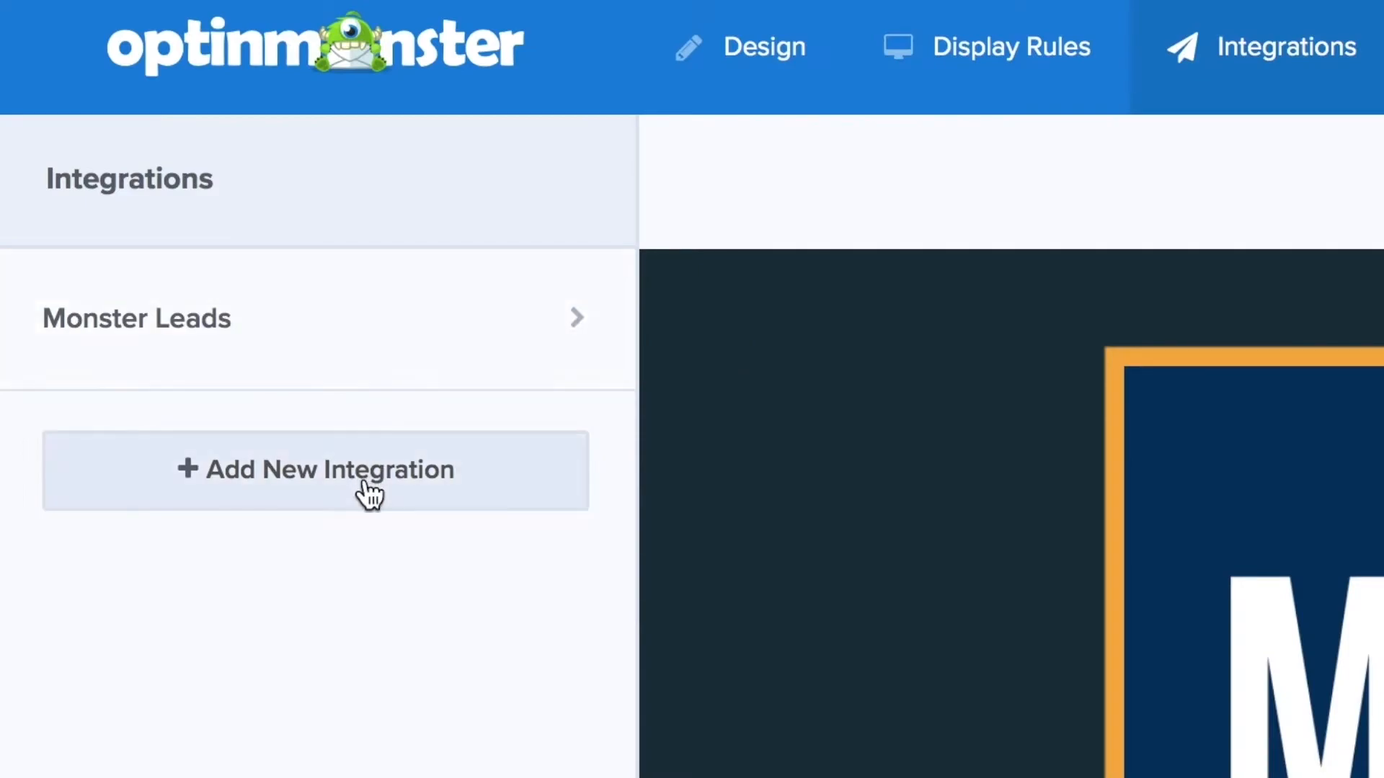
Step: Begin a new email integration and browse the available providers
{"action": "left_click", "coordinate": [315, 470]}
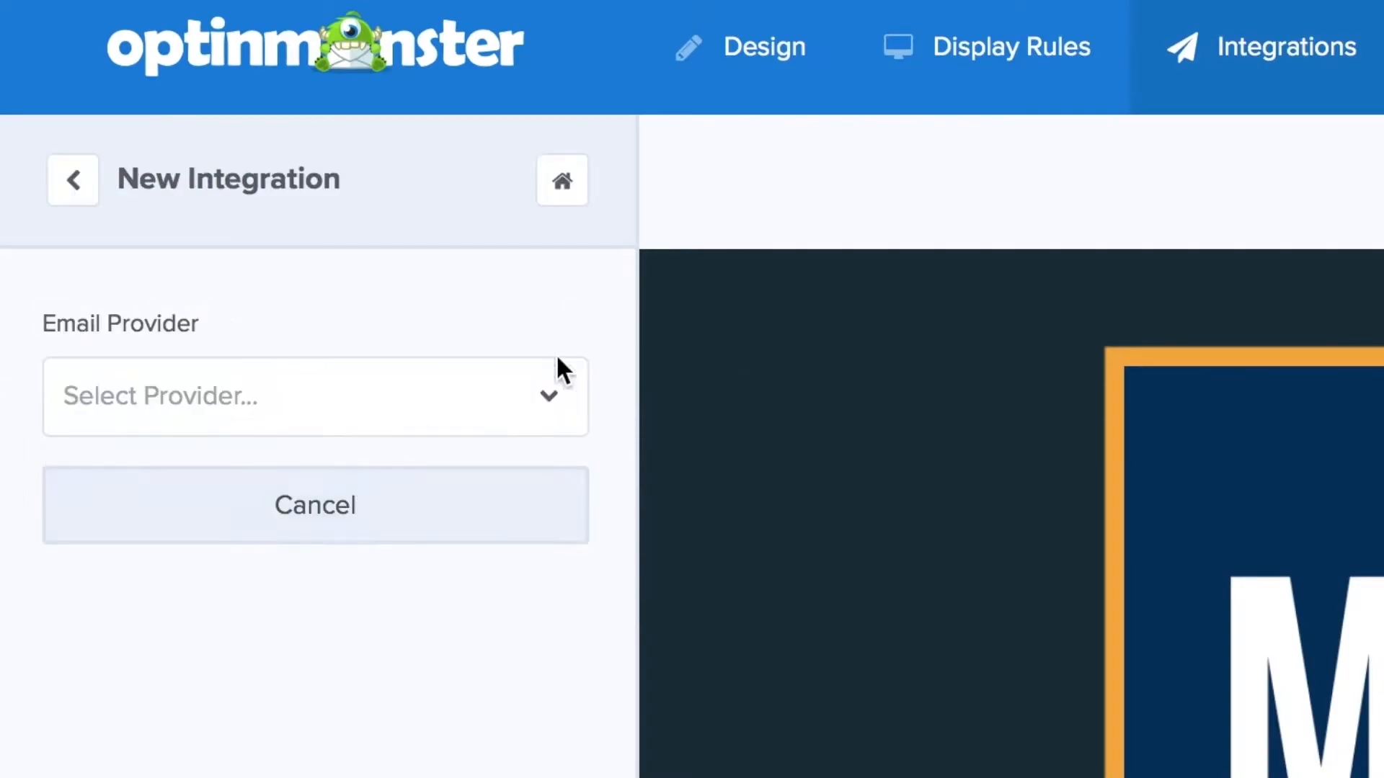
{"action": "left_click", "coordinate": [315, 396]}
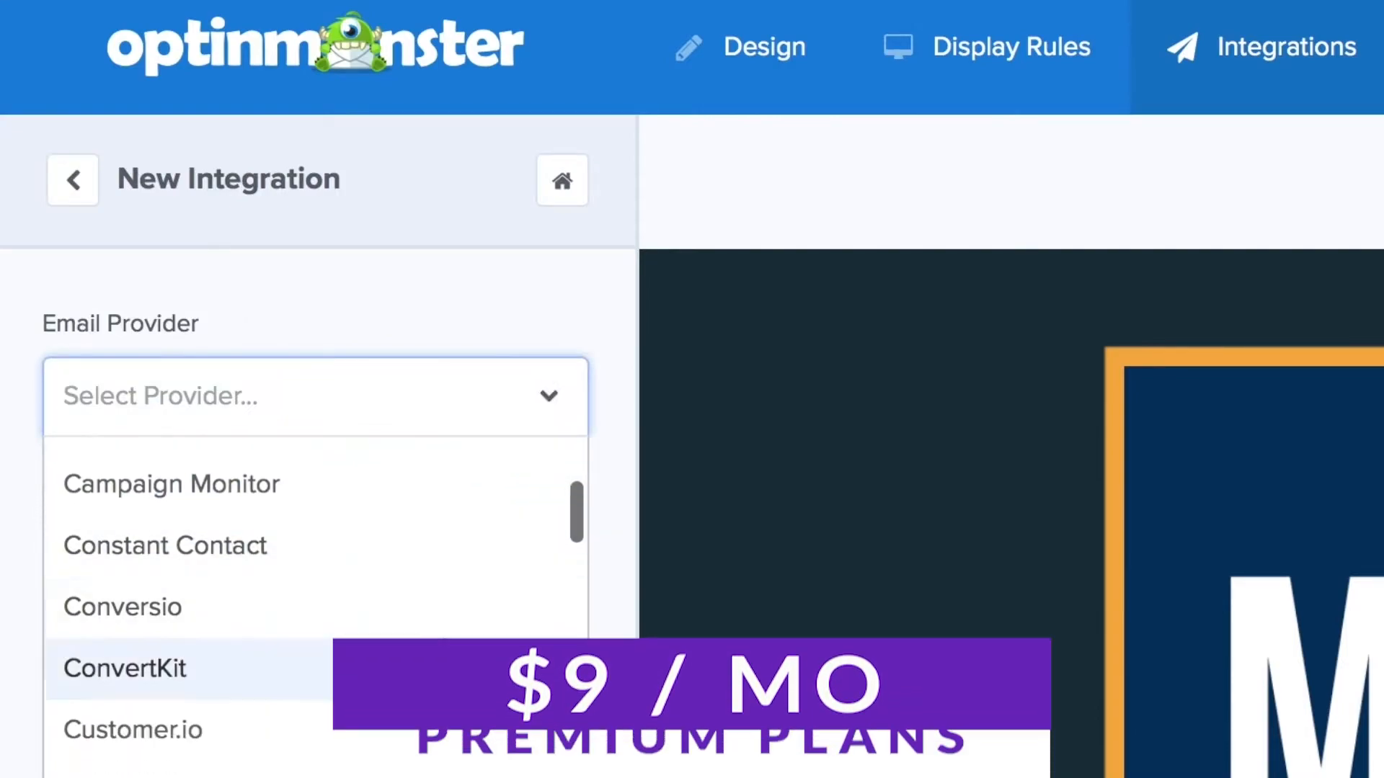
{"action": "scroll", "scroll_direction": "down", "scroll_amount": 3}
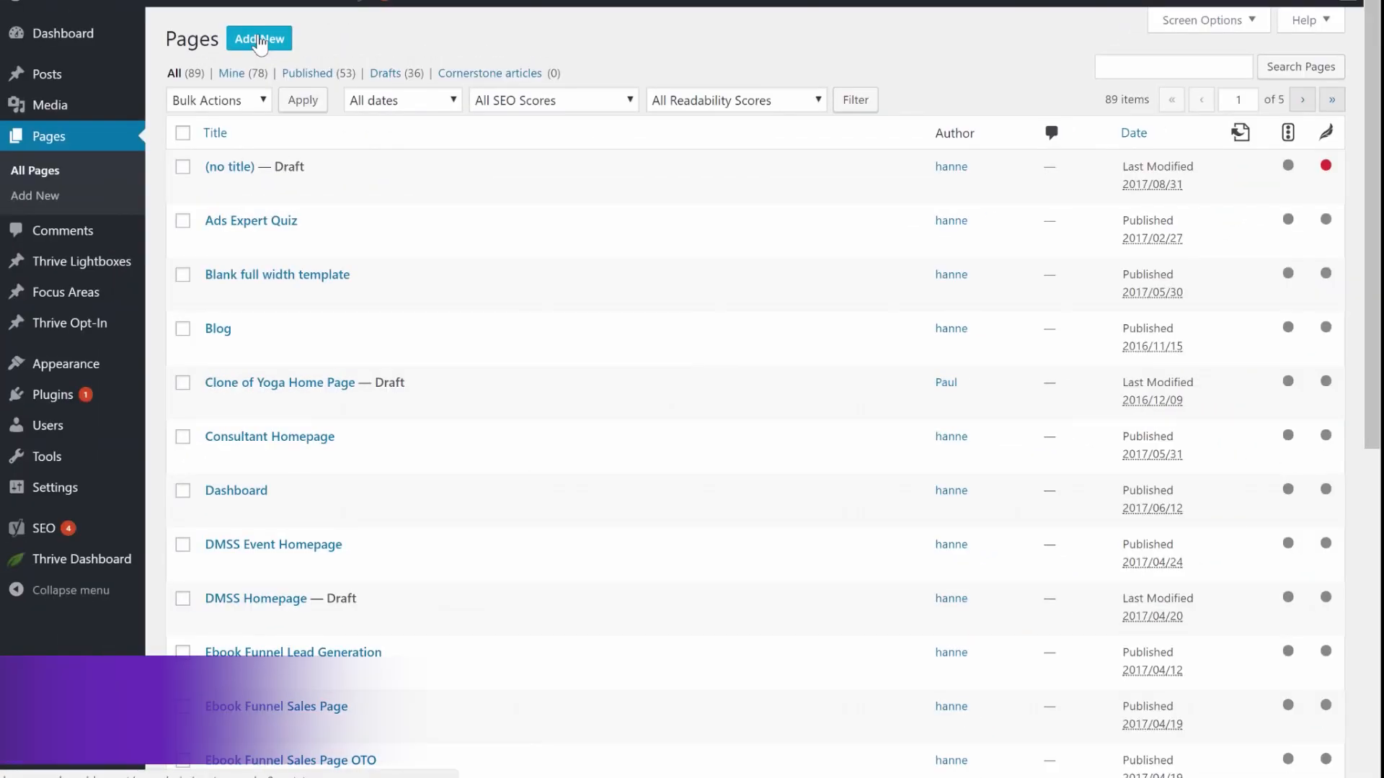
Step: Create a new page in Thrive Architect and start replacing the free-download product image from the media library
{"action": "left_click", "coordinate": [259, 38]}
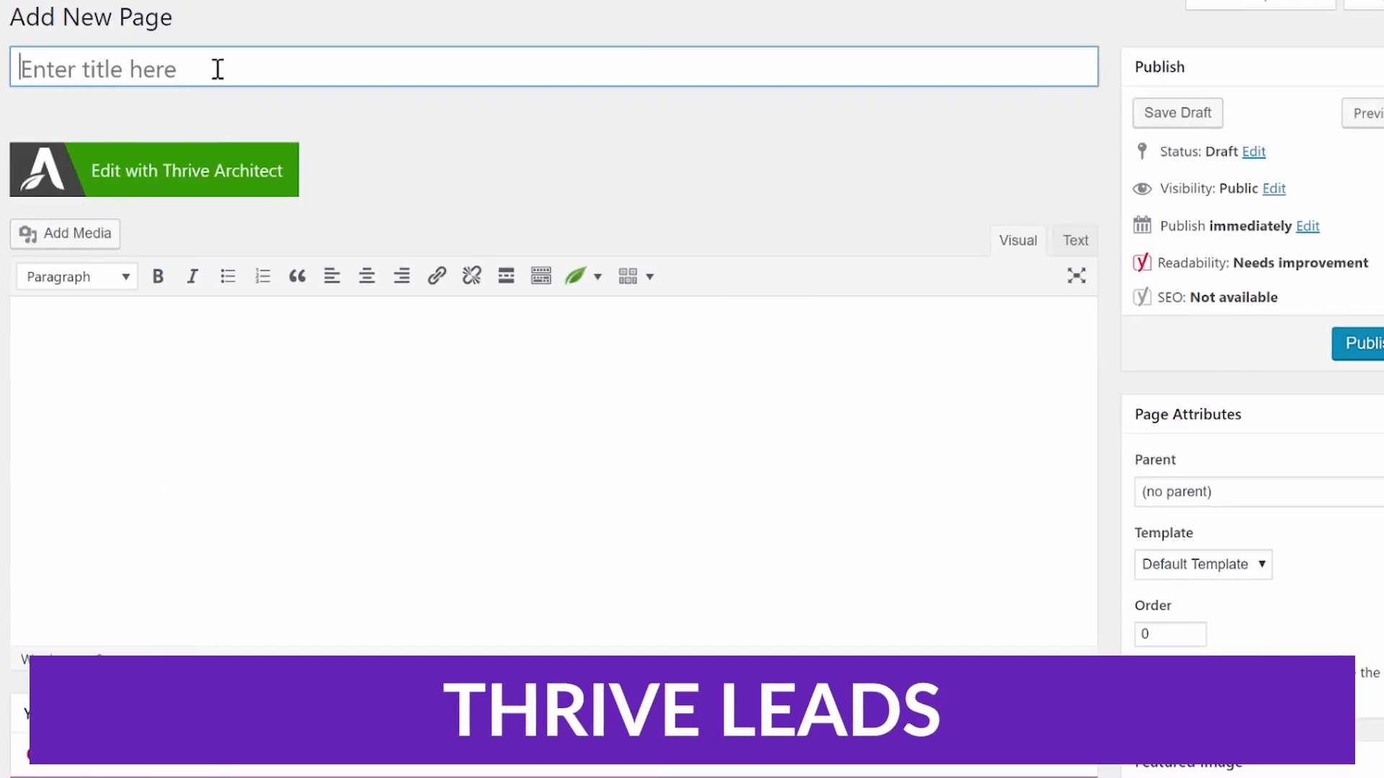
{"action": "left_click", "coordinate": [153, 170]}
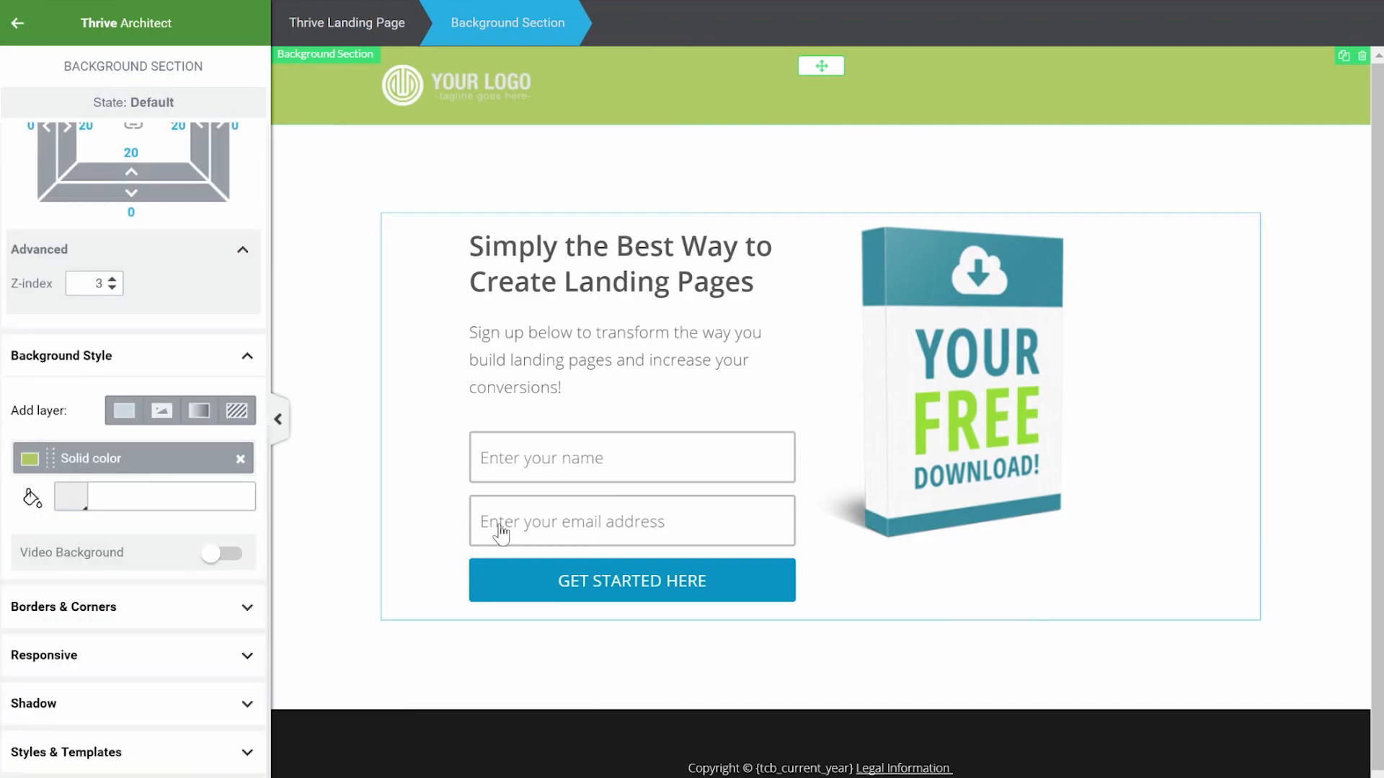
{"action": "left_click", "coordinate": [962, 380]}
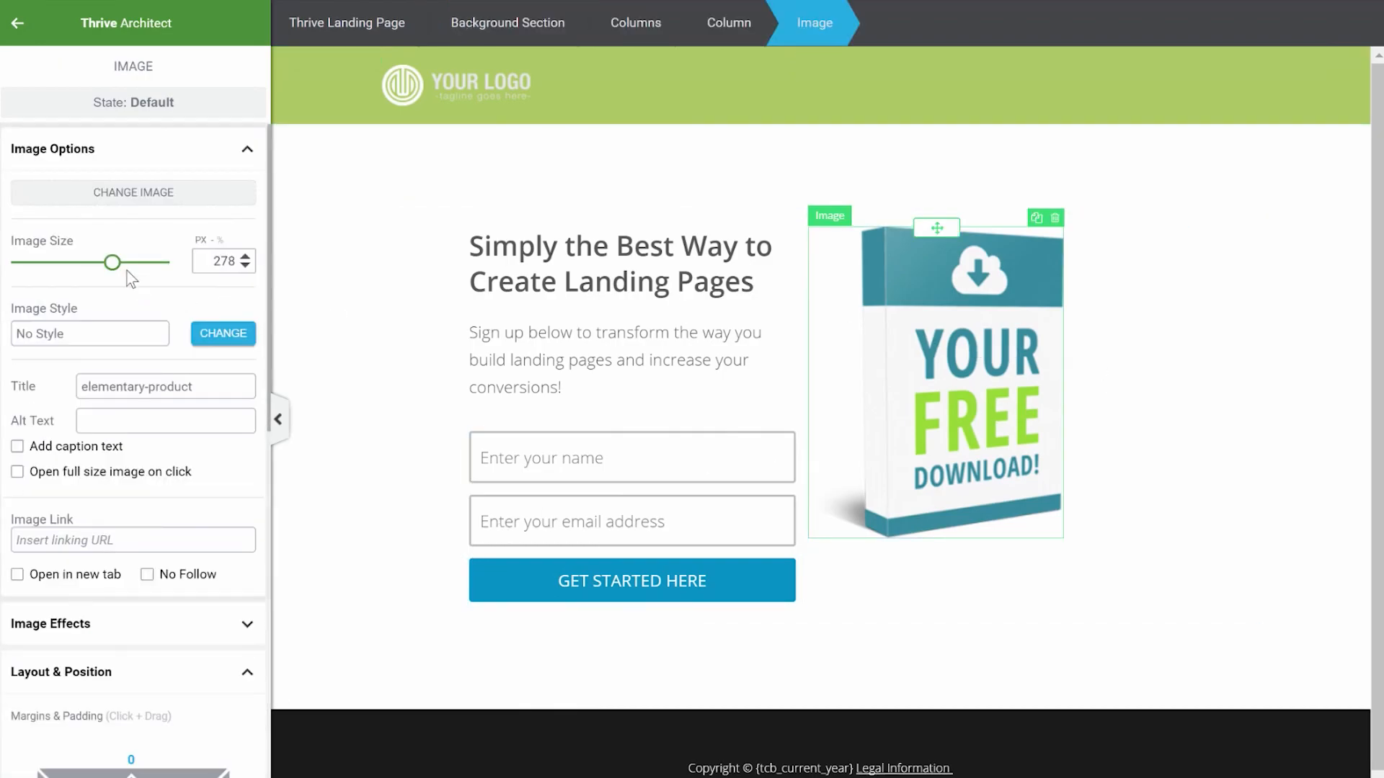
{"action": "left_click", "coordinate": [132, 192]}
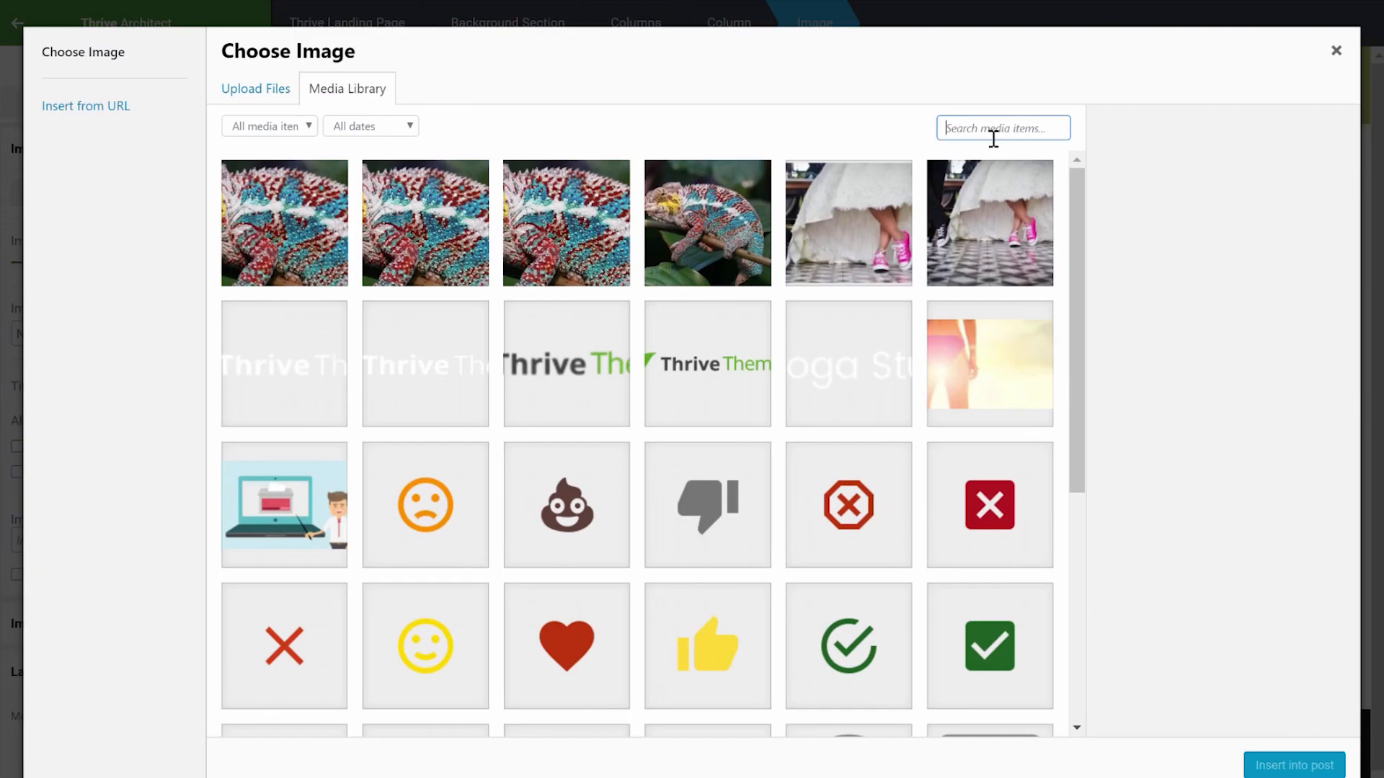
{"action": "type", "text": "co"}
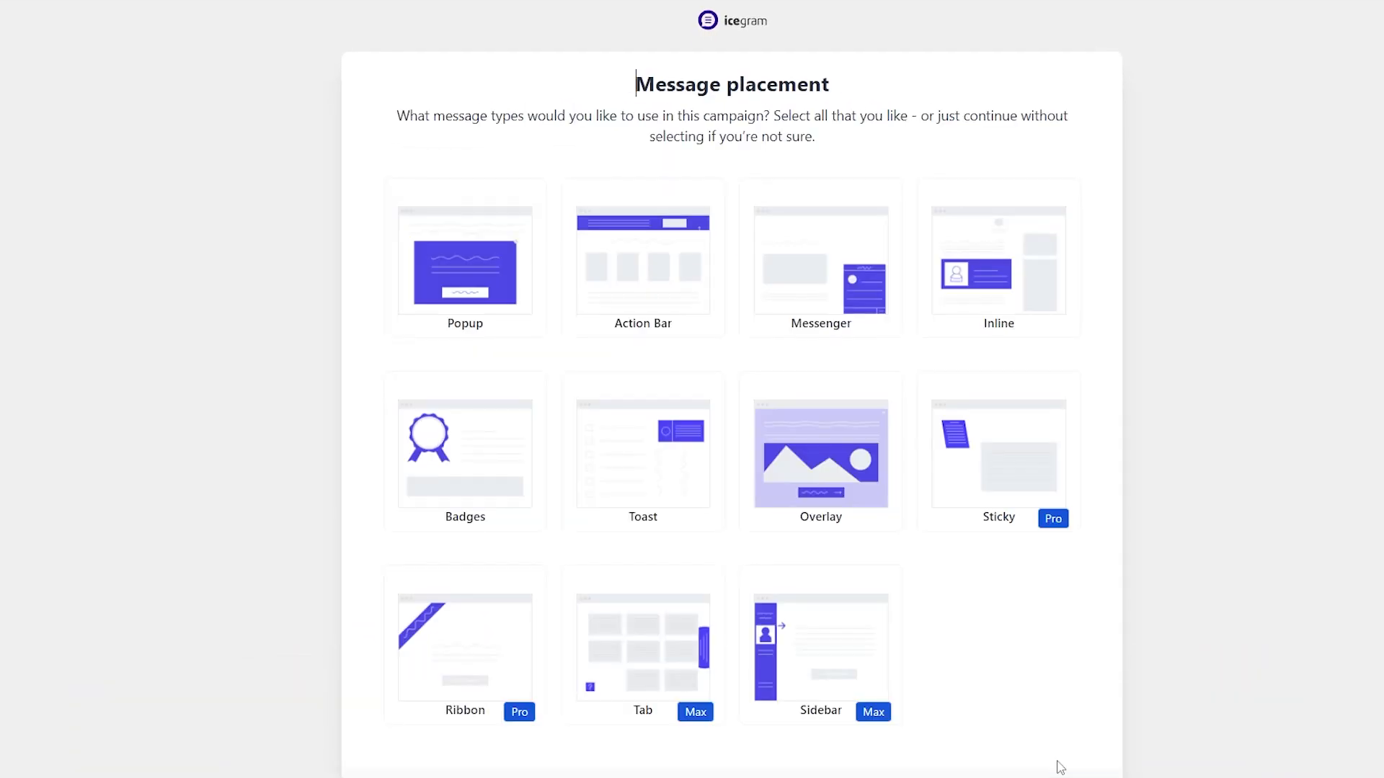
{"action": "mouse_move", "coordinate": [852, 296]}
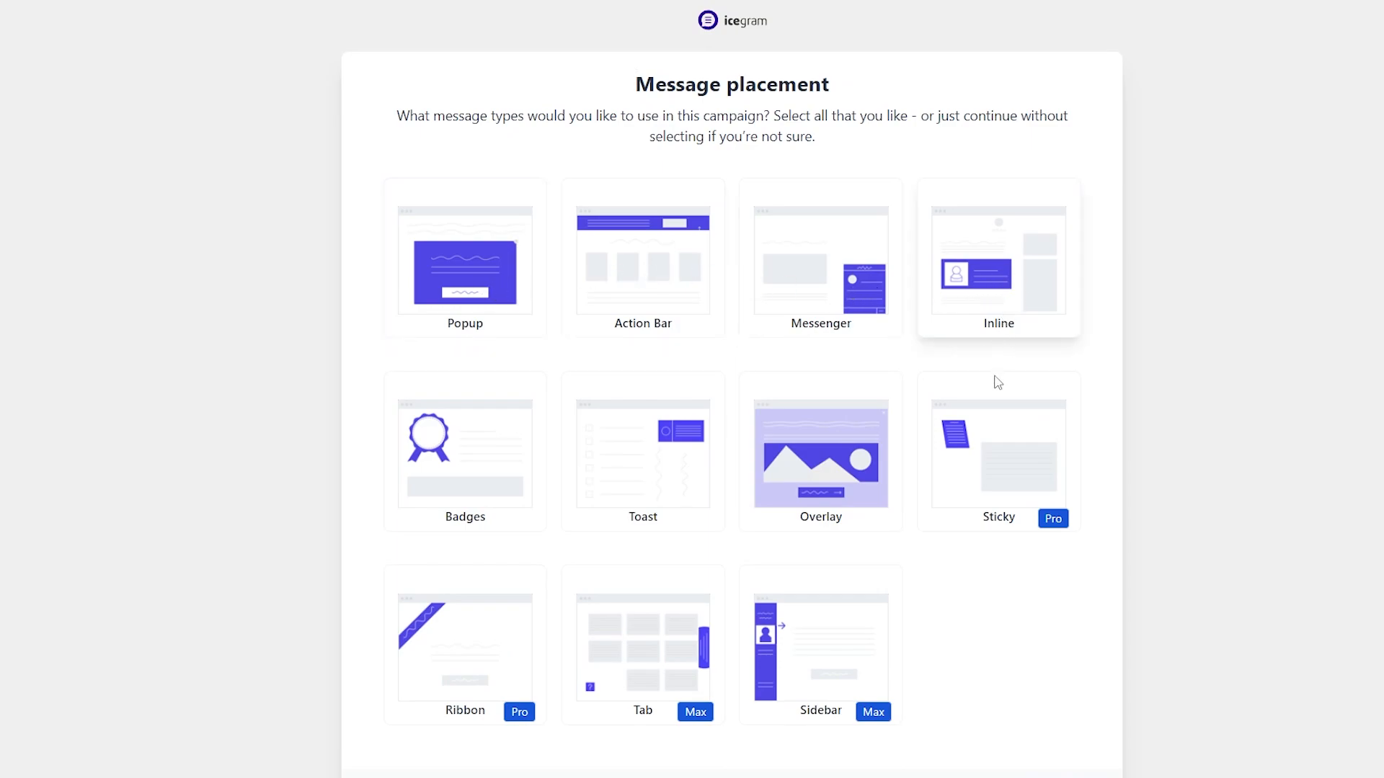
{"action": "mouse_move", "coordinate": [523, 351]}
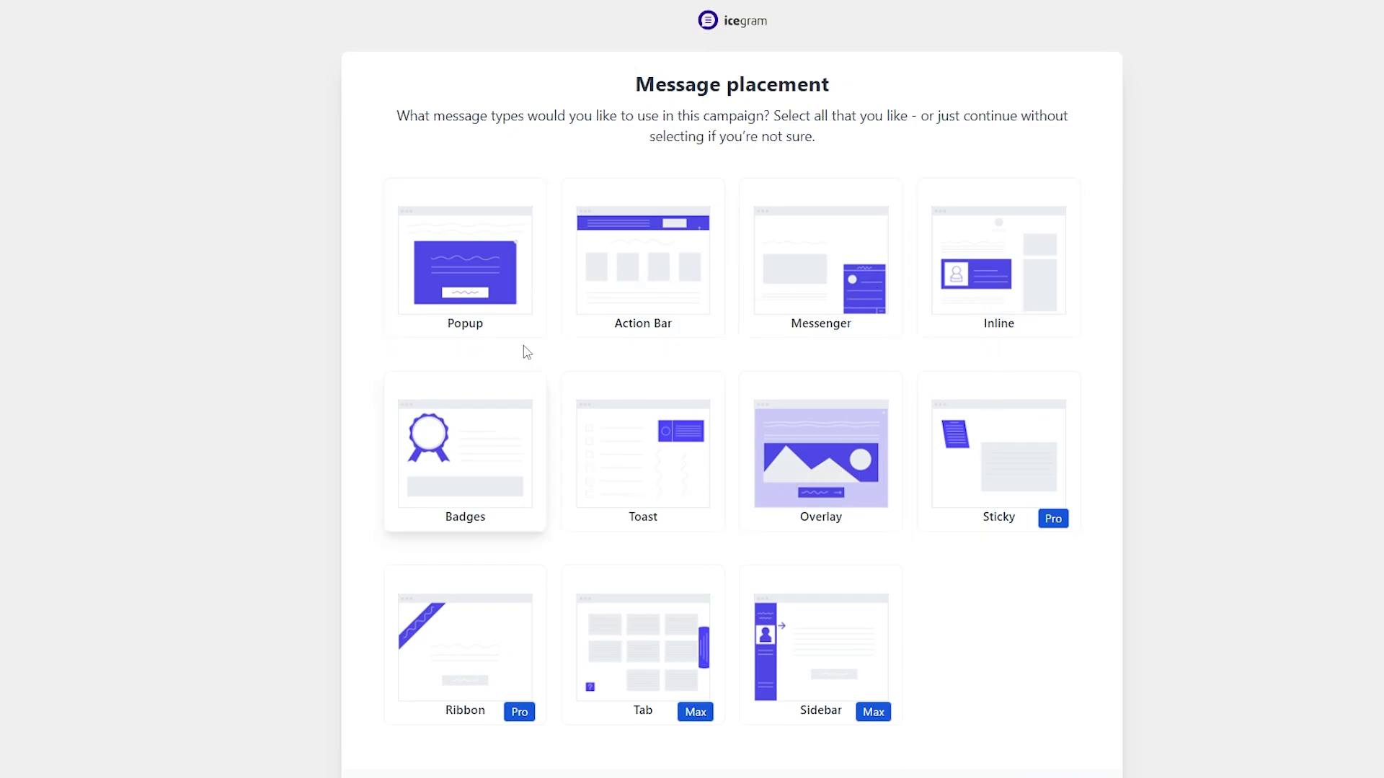
Step: Choose Popup and Overlay as the Icegram message types and continue
{"action": "left_click", "coordinate": [464, 259]}
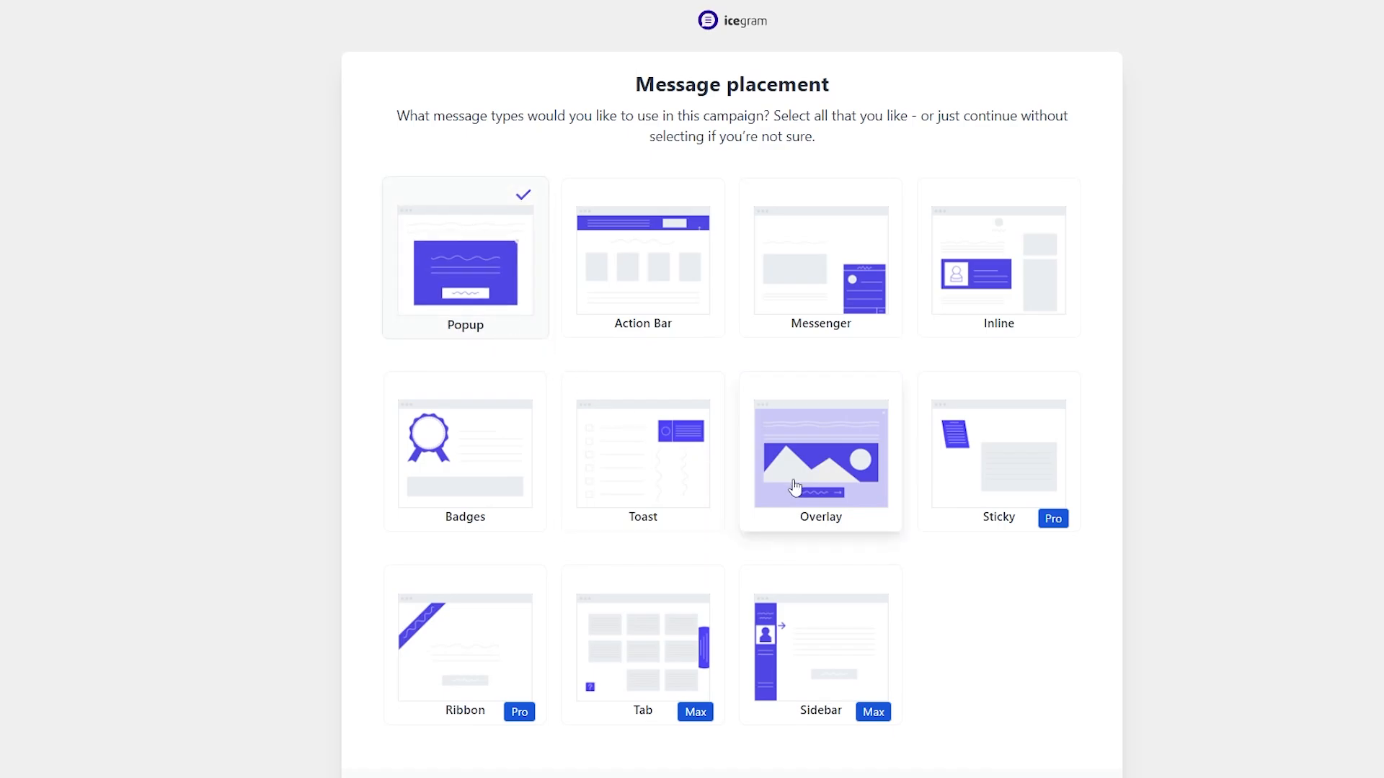
{"action": "left_click", "coordinate": [821, 452]}
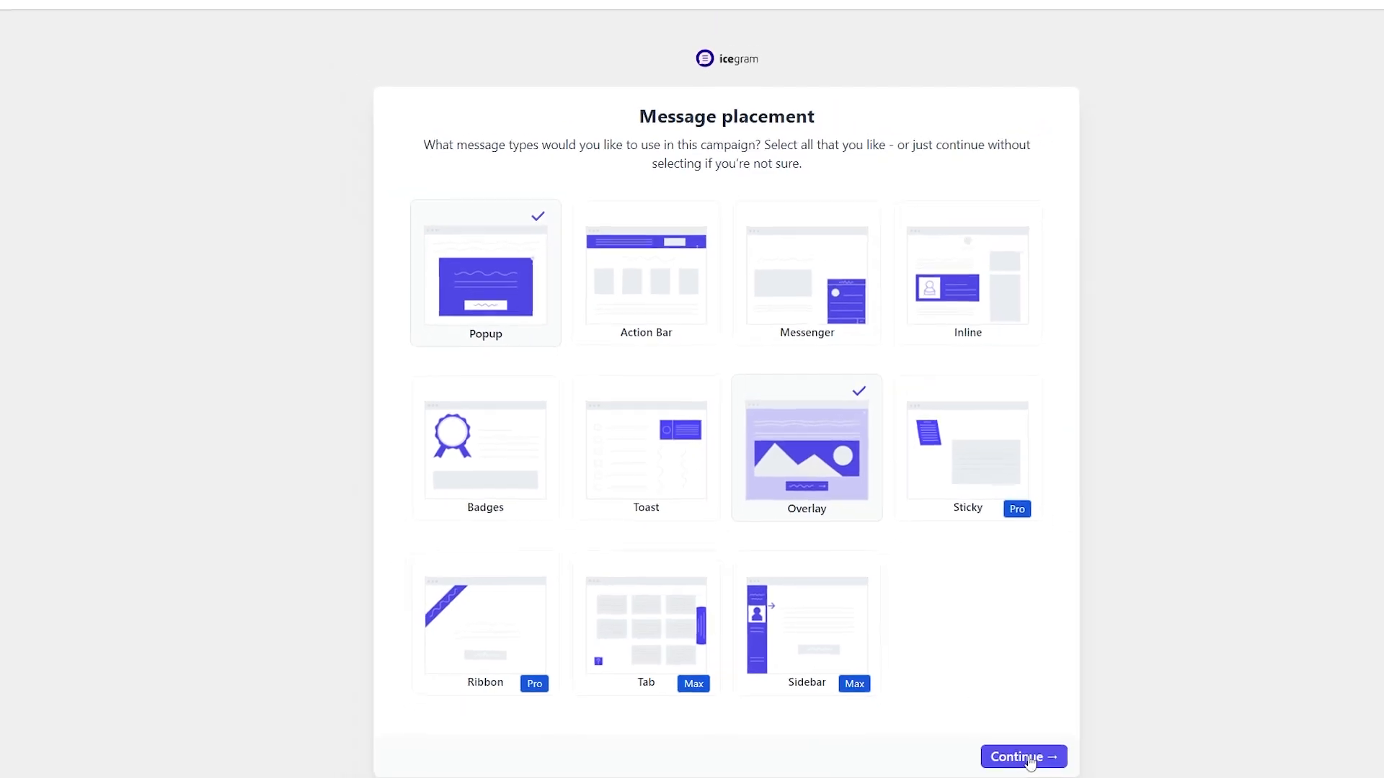
{"action": "left_click", "coordinate": [1022, 758]}
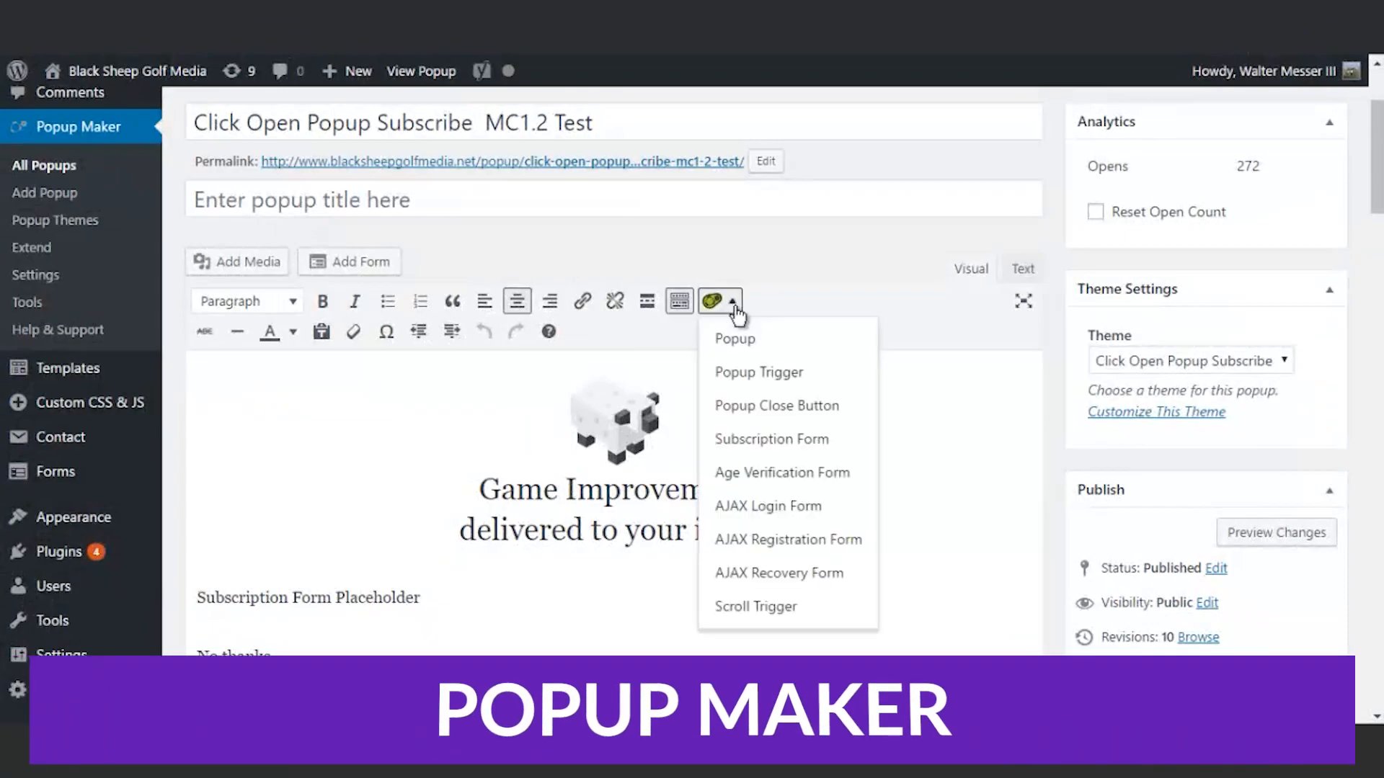
{"action": "mouse_move", "coordinate": [771, 438]}
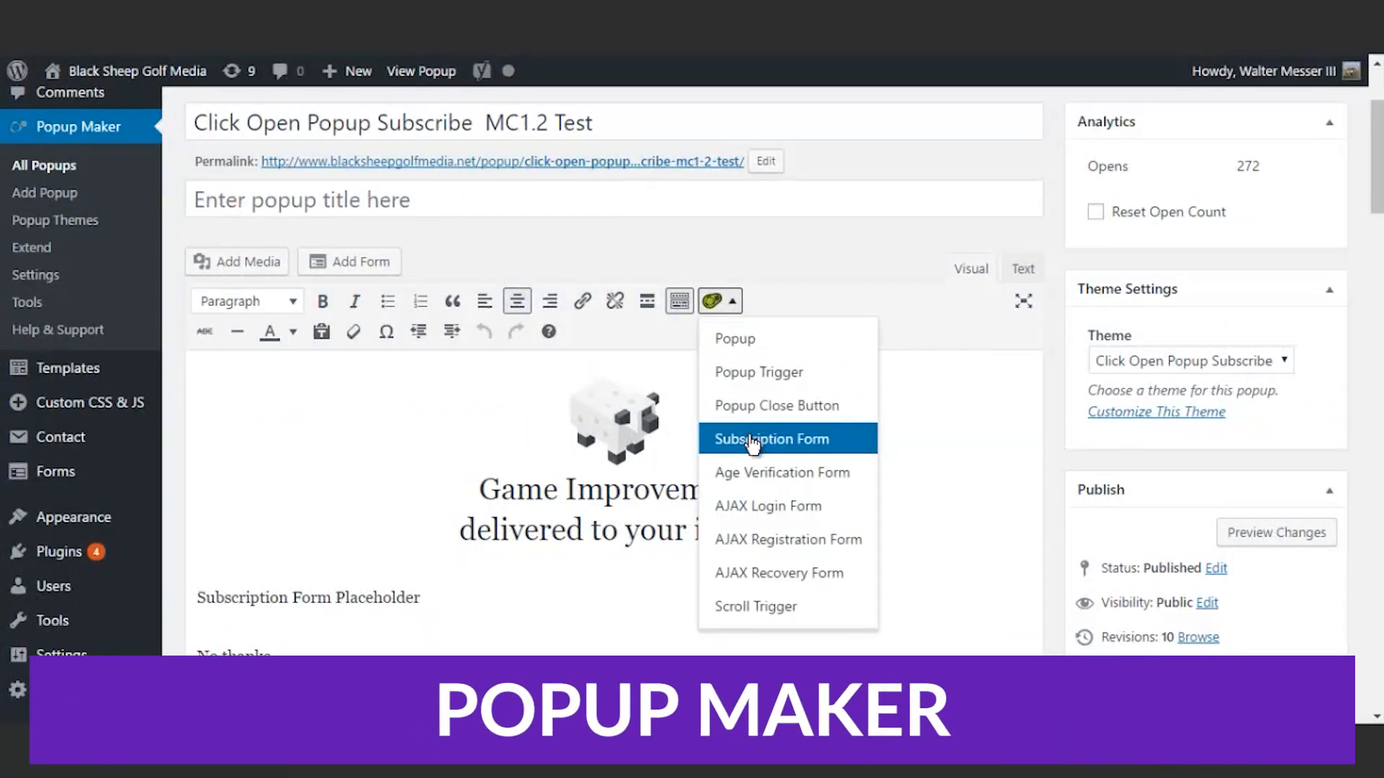
Step: Insert a subscription form shortcode and review its appearance, layout and field label settings
{"action": "left_click", "coordinate": [770, 439]}
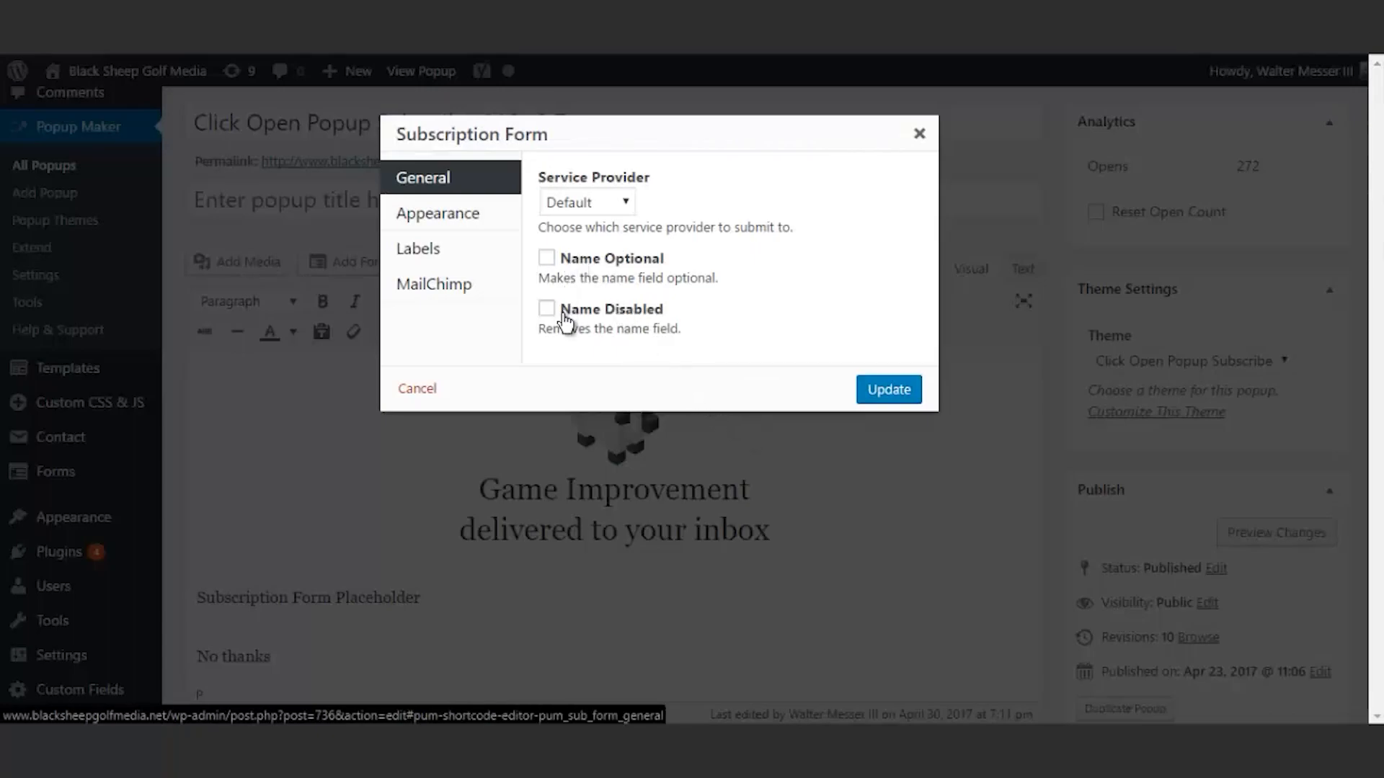
{"action": "left_click", "coordinate": [436, 213]}
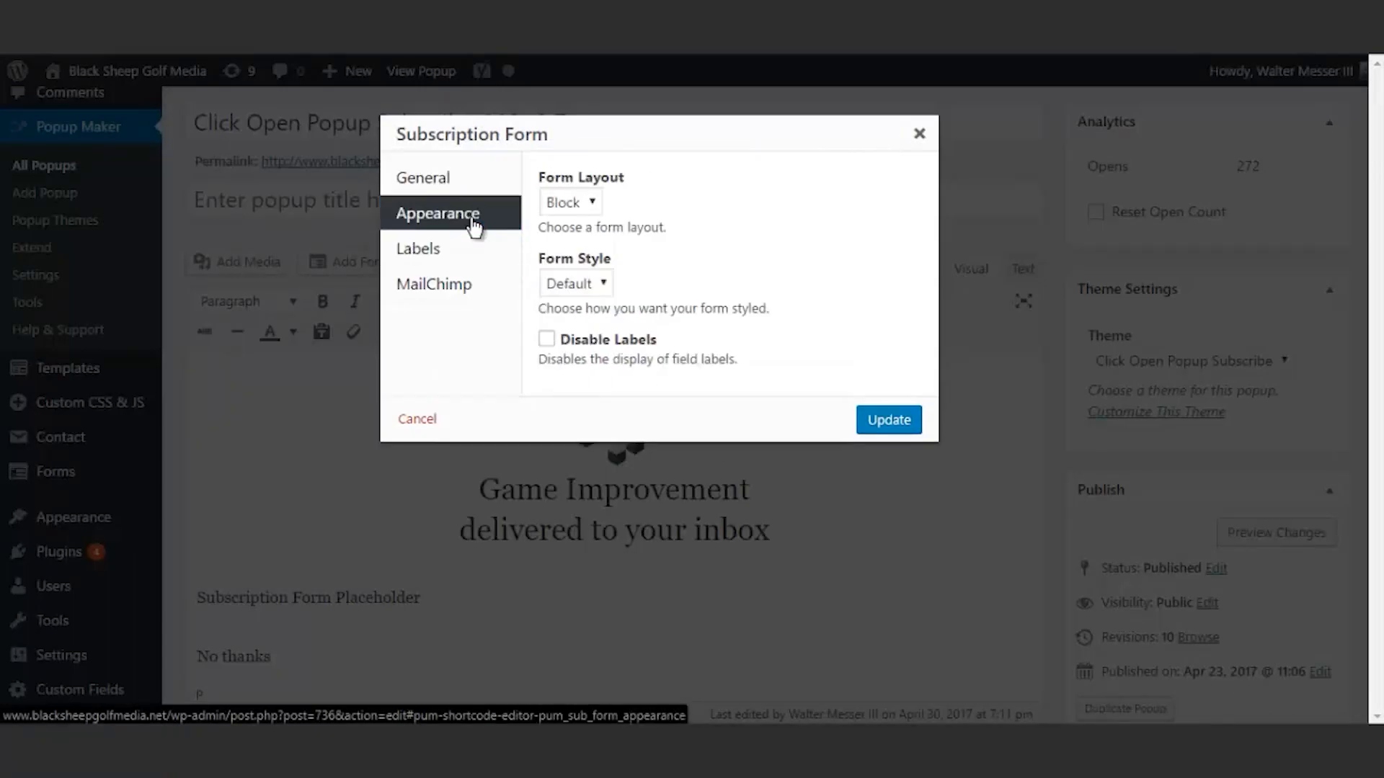
{"action": "left_click", "coordinate": [569, 202]}
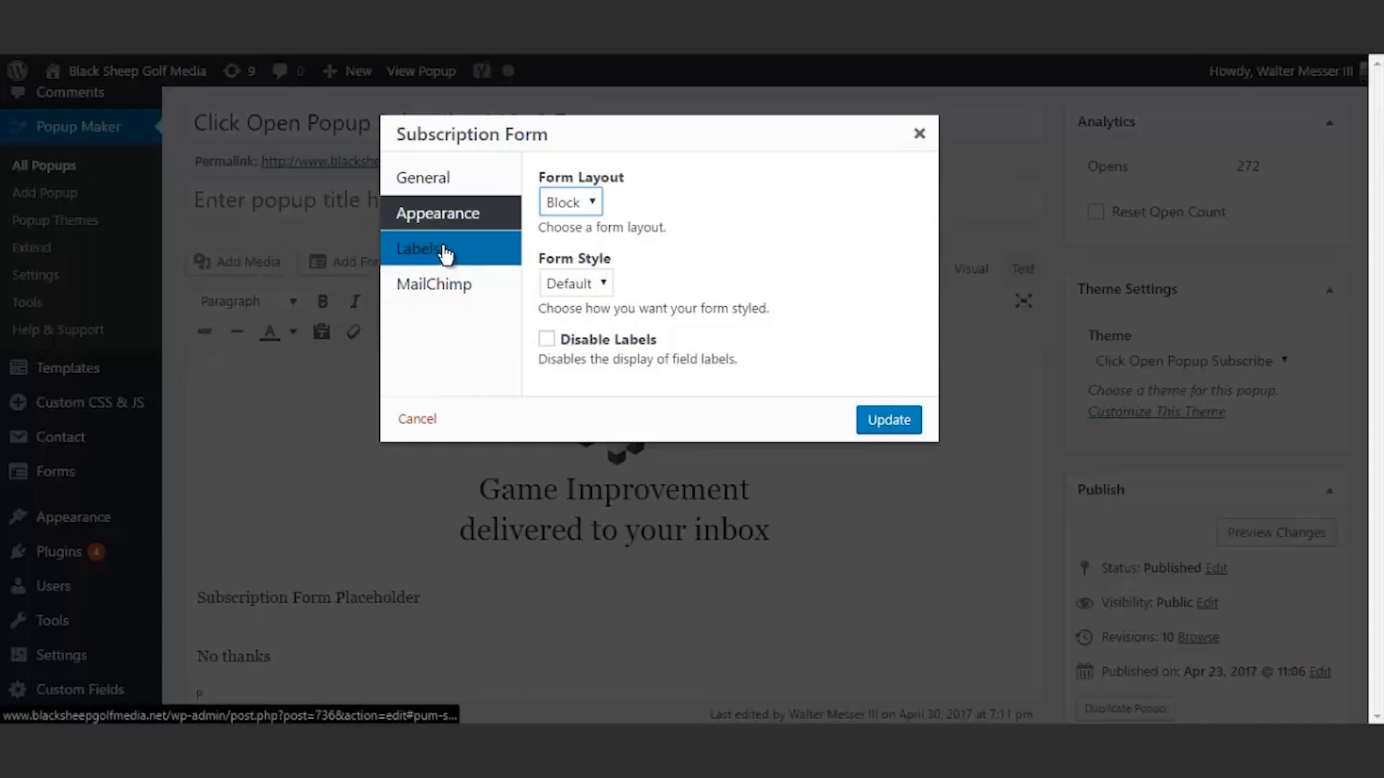
{"action": "left_click", "coordinate": [419, 248]}
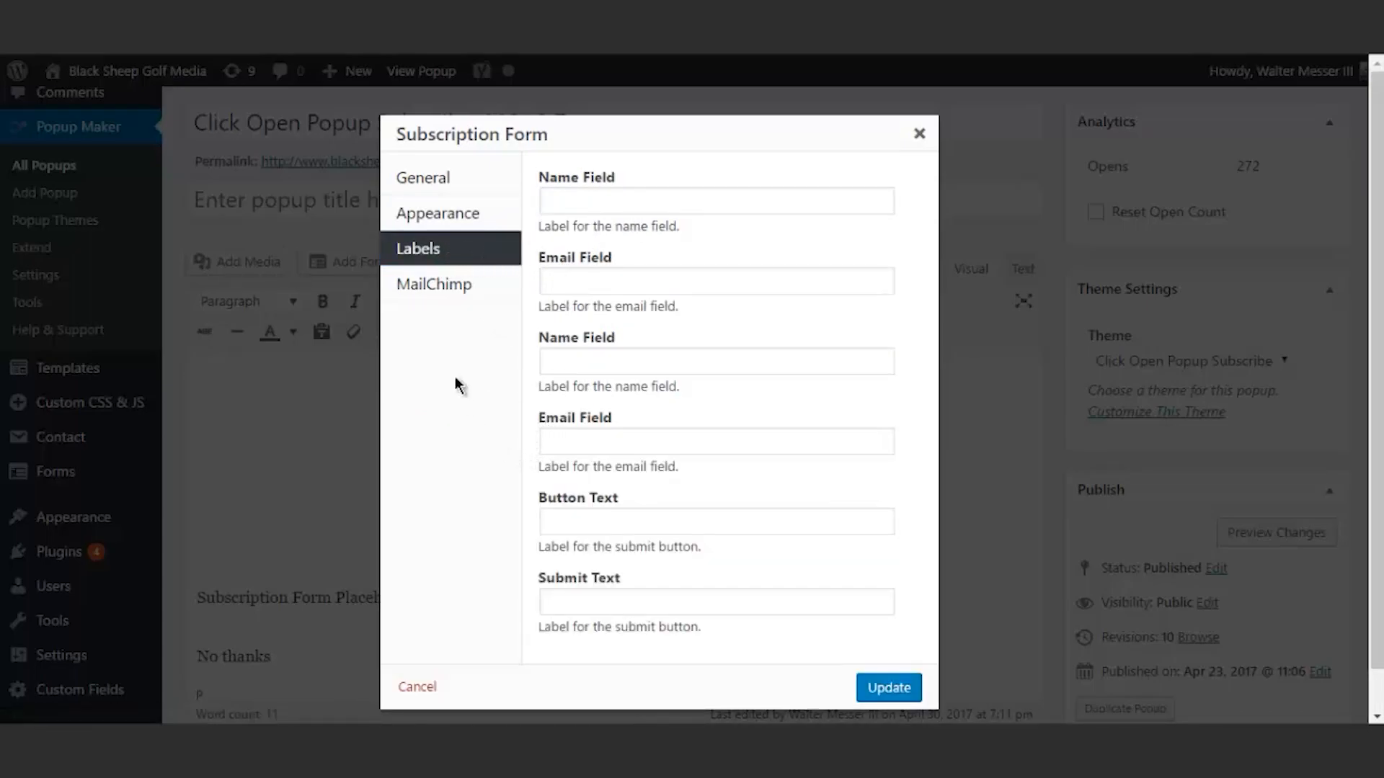
{"action": "left_click", "coordinate": [433, 283]}
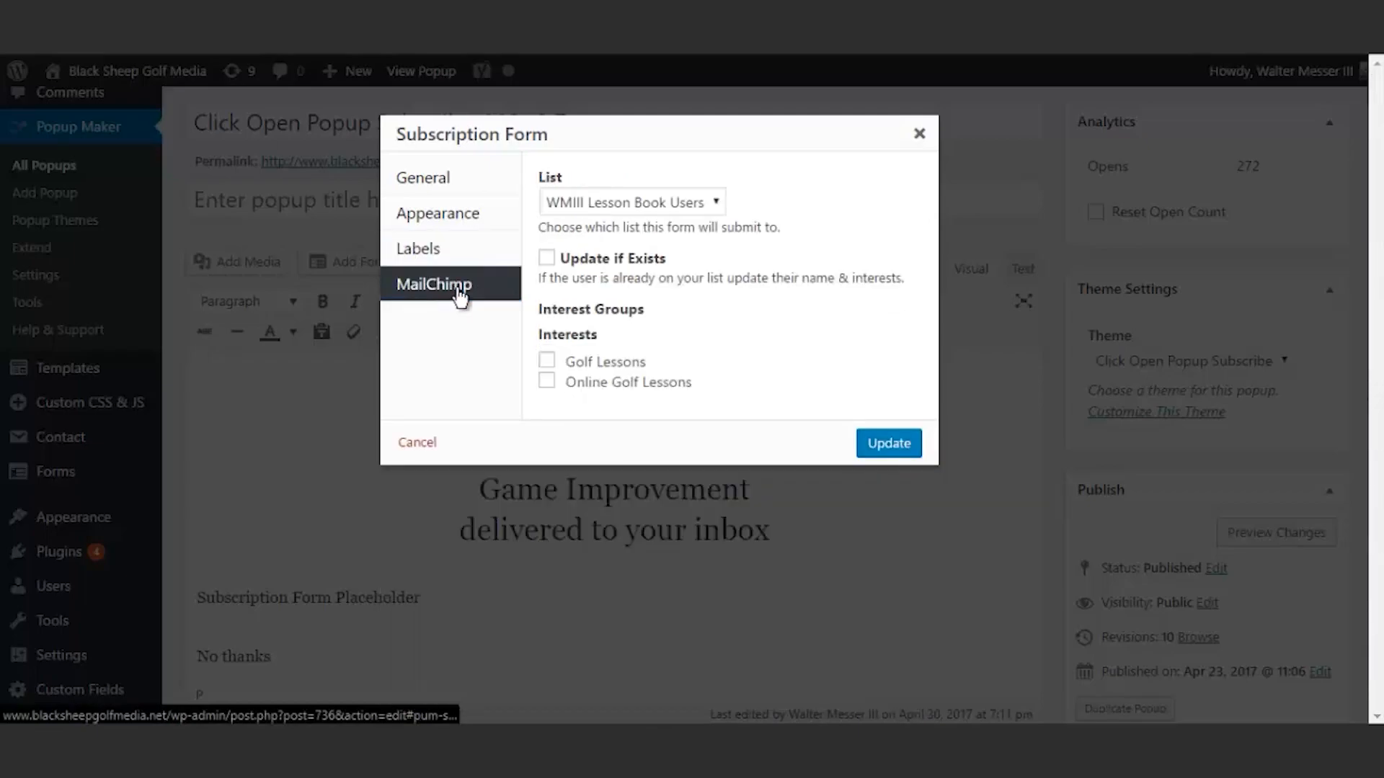
Step: Send signups to the Marketing list, update existing subscribers, and add the Golf Lessons and Online Golf Lessons interests
{"action": "left_click", "coordinate": [628, 202]}
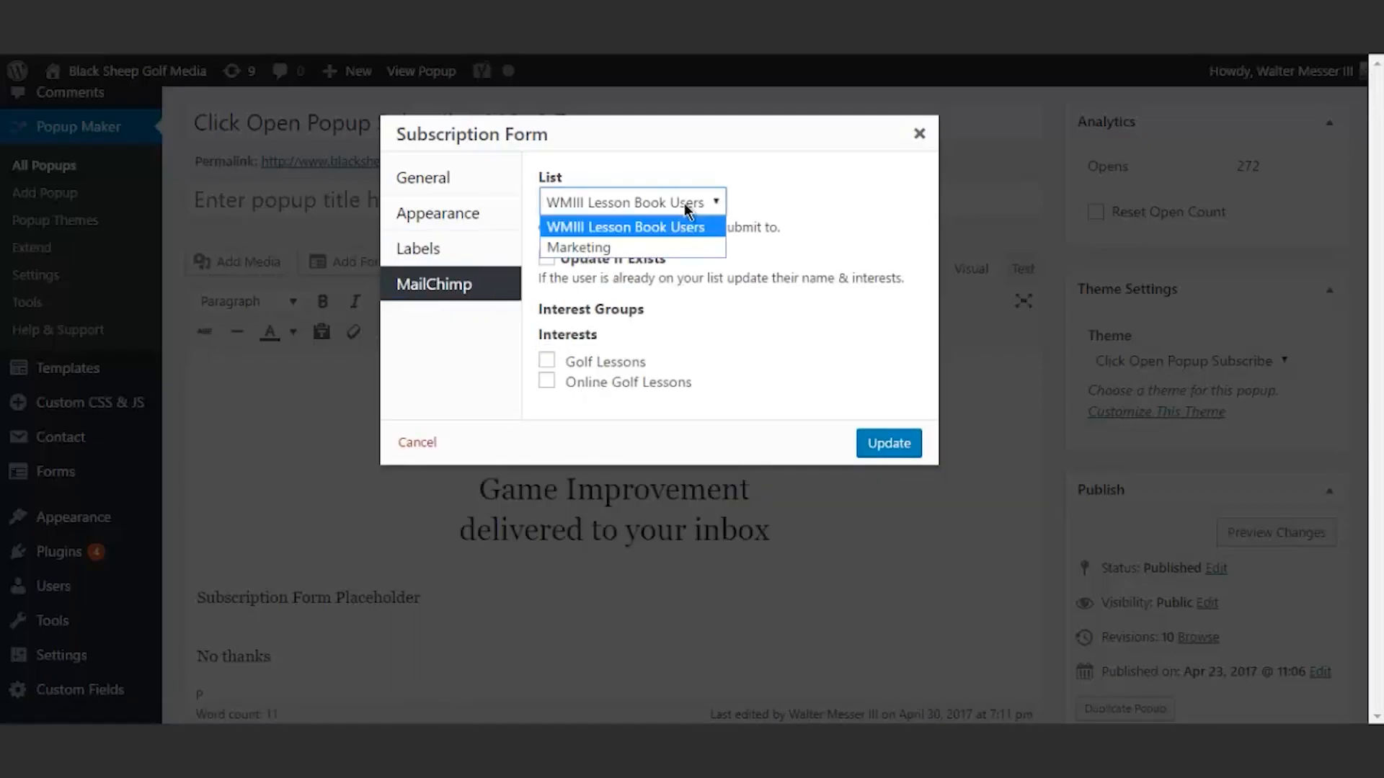
{"action": "left_click", "coordinate": [580, 247]}
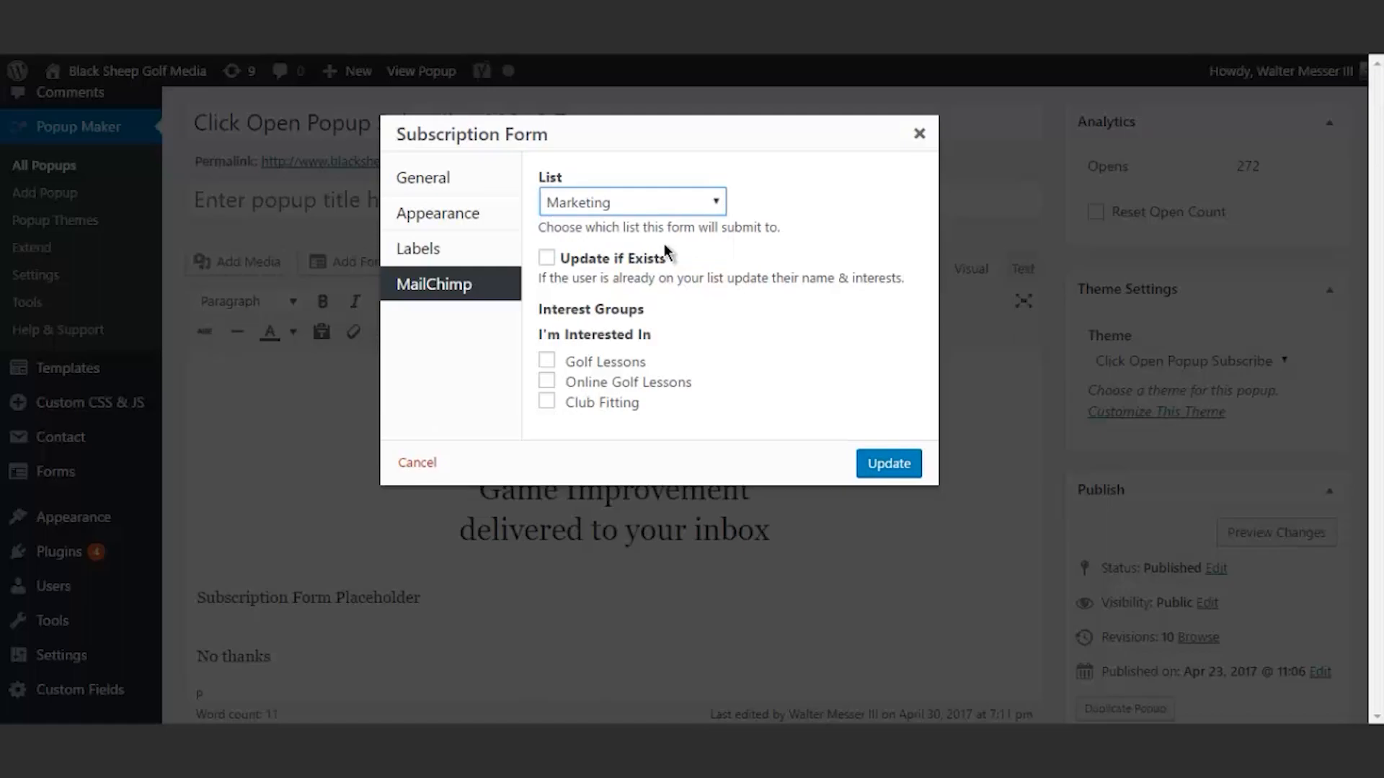
{"action": "left_click", "coordinate": [546, 257]}
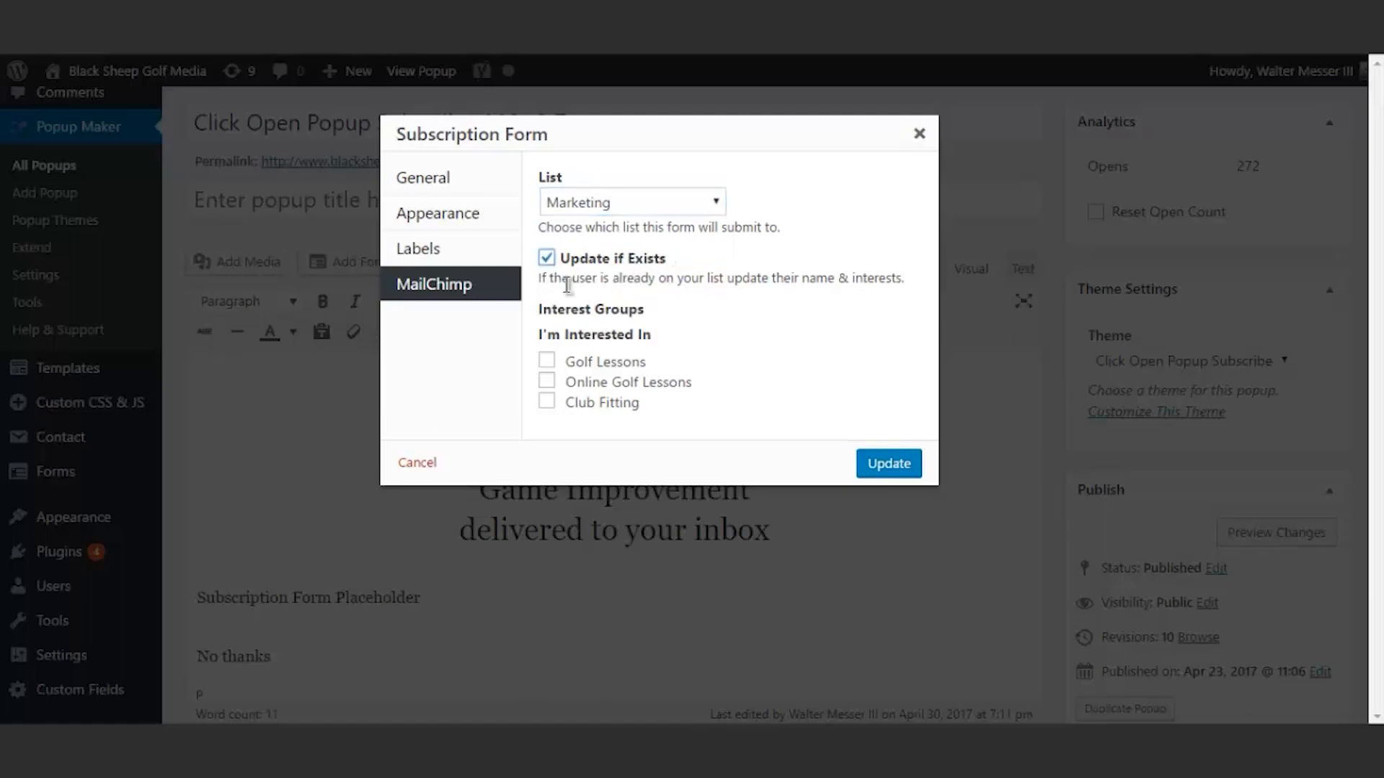
{"action": "left_click", "coordinate": [547, 361]}
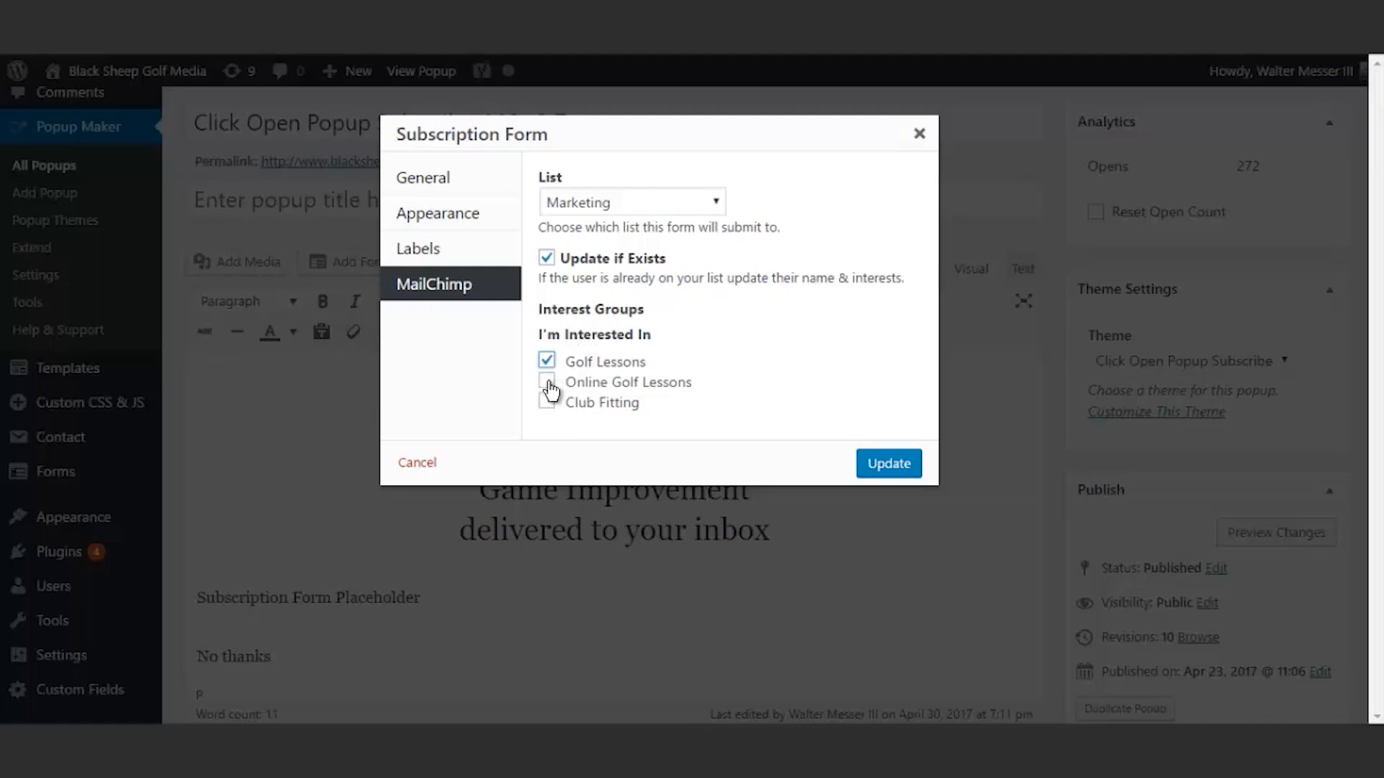
{"action": "left_click", "coordinate": [546, 402]}
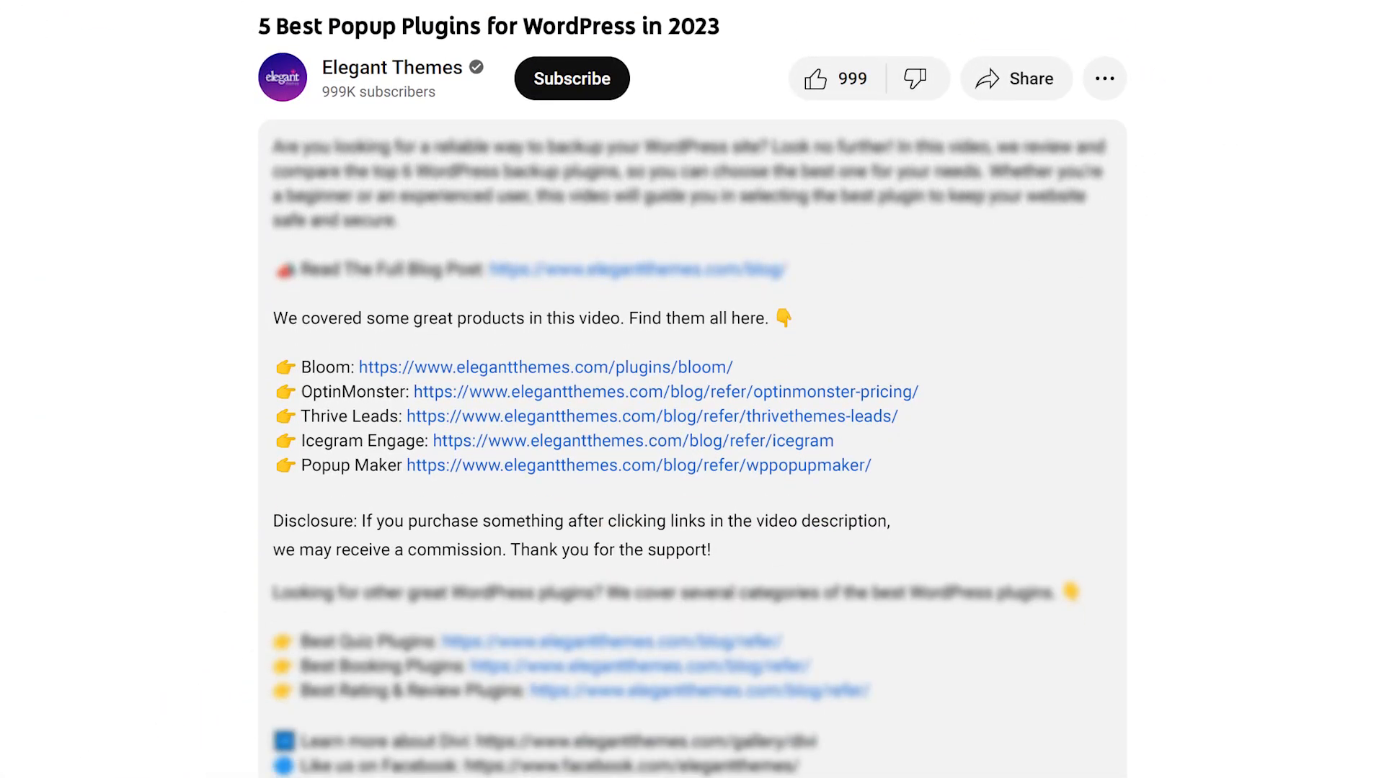
Step: From the Bloom link, review the $89 yearly and $249 lifetime plans and sign up for Lifetime Access
{"action": "scroll", "scroll_direction": "down", "scroll_amount": 3}
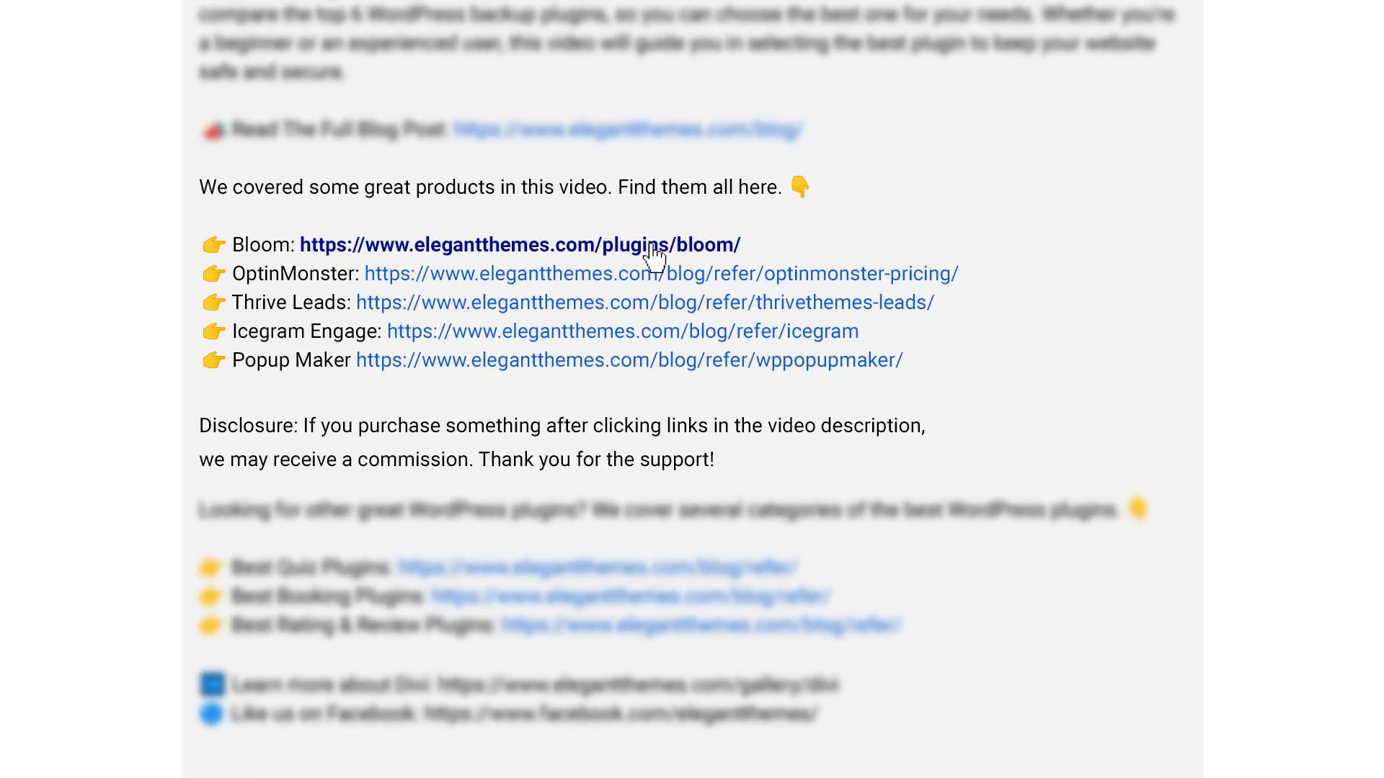
{"action": "left_click", "coordinate": [519, 244]}
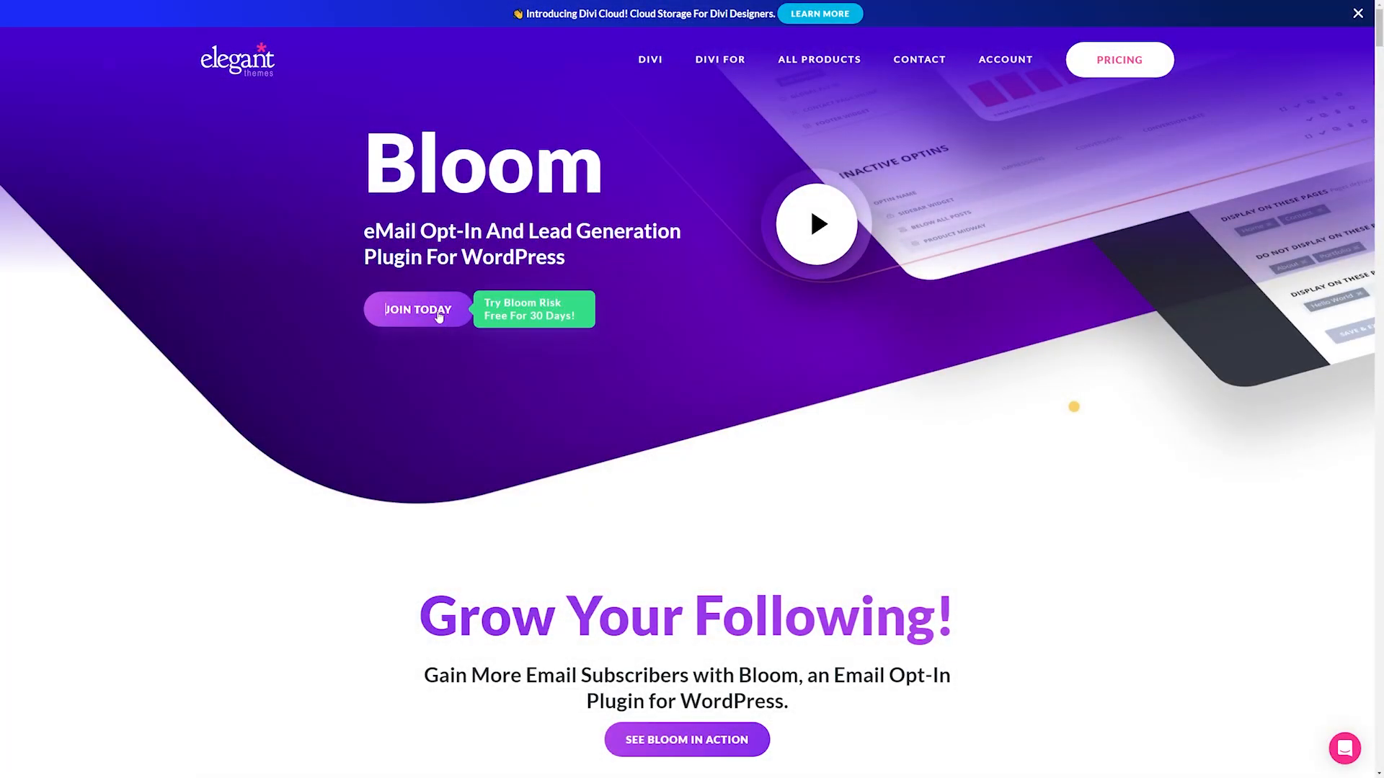
{"action": "left_click", "coordinate": [1118, 59]}
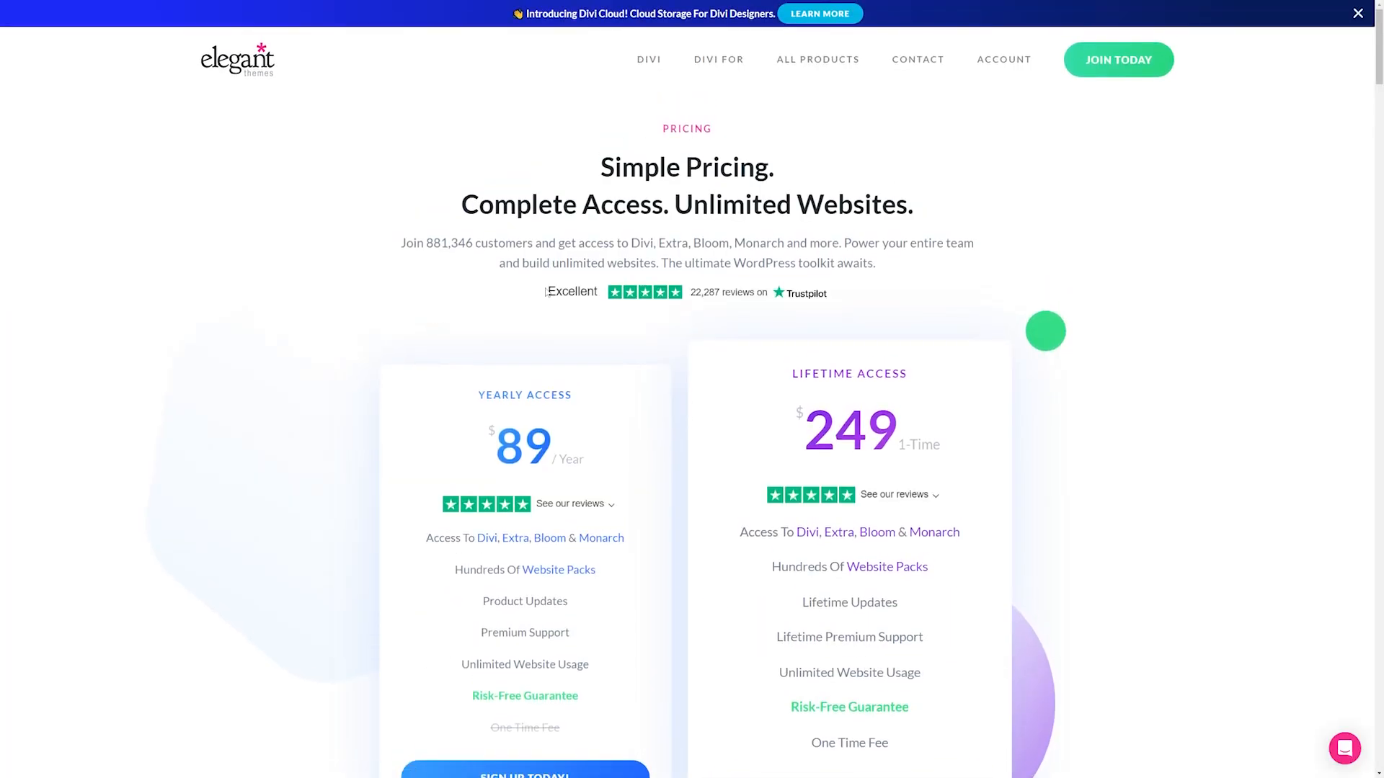
{"action": "scroll", "scroll_direction": "down", "scroll_amount": 3}
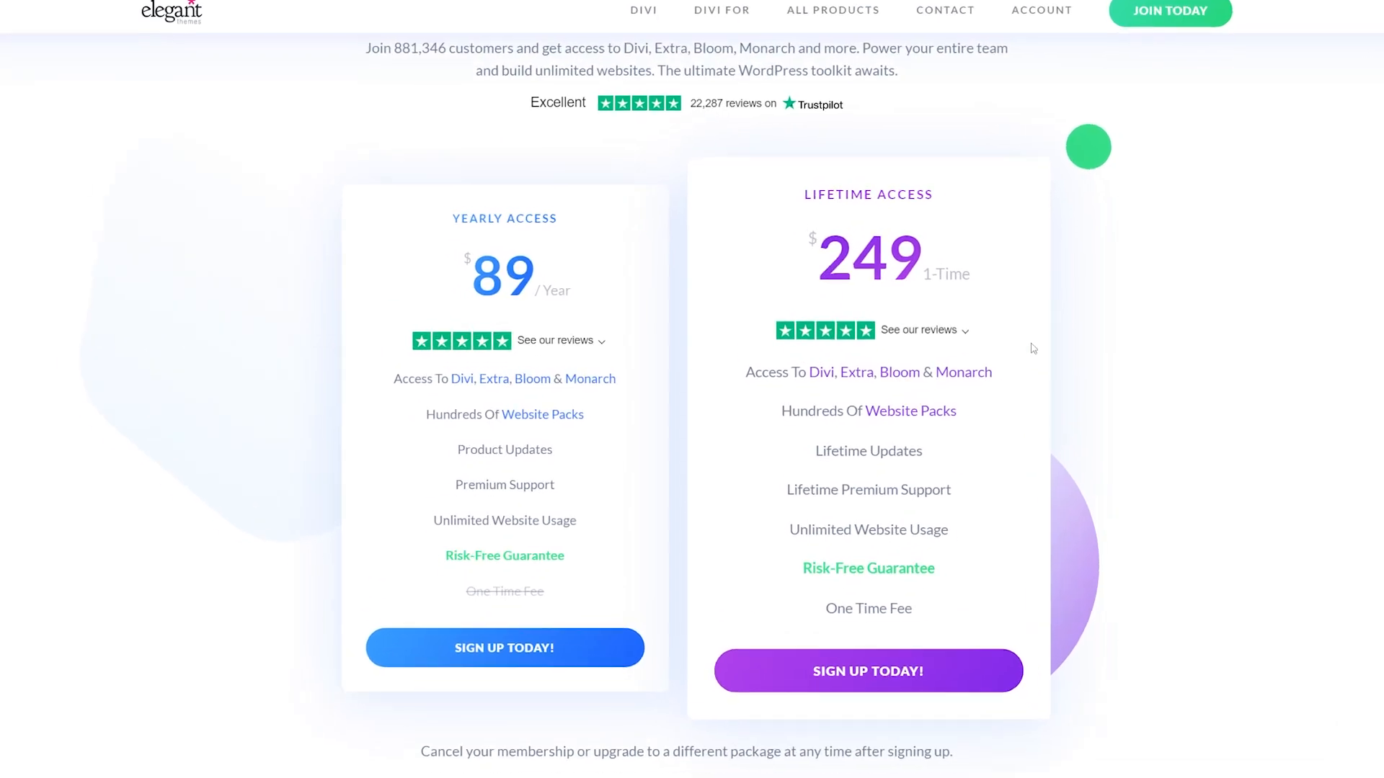
{"action": "scroll", "scroll_direction": "down", "scroll_amount": 3}
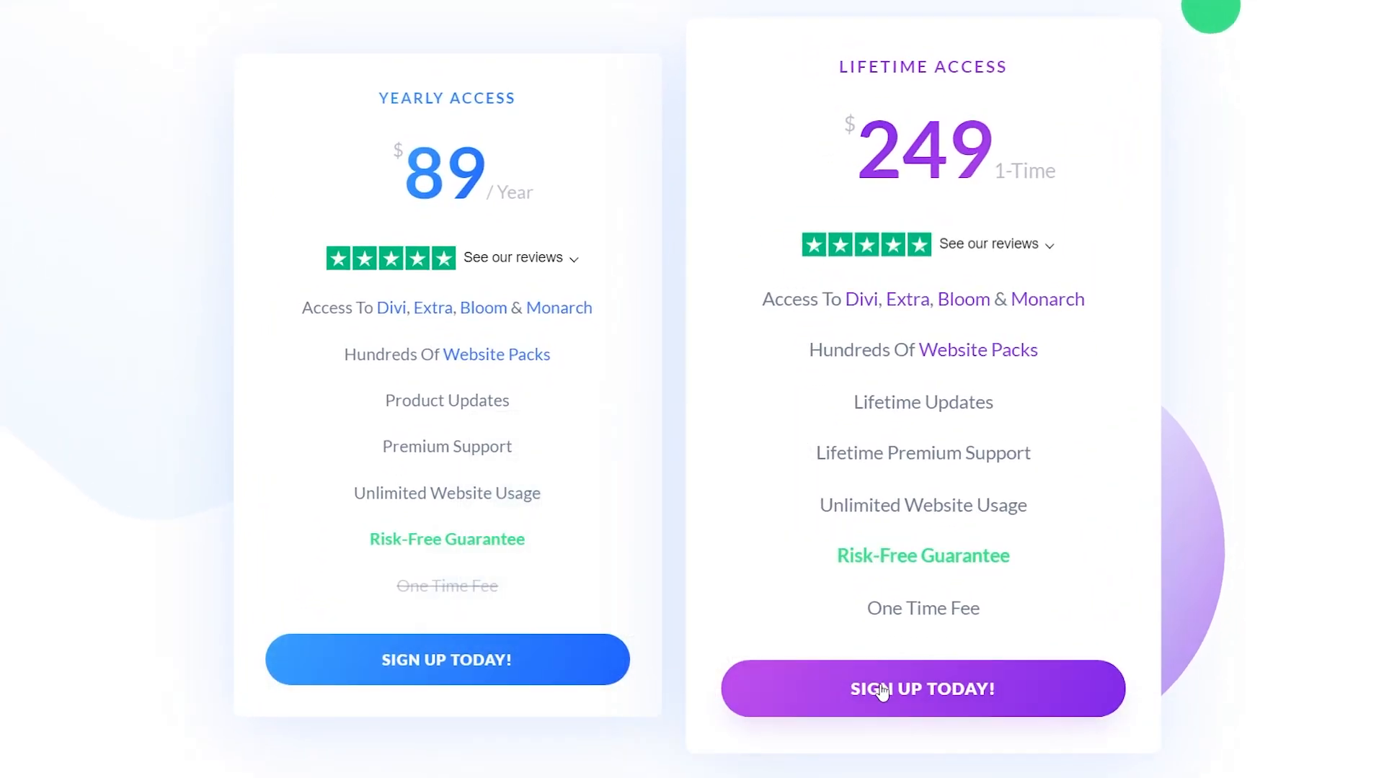
{"action": "left_click", "coordinate": [921, 689]}
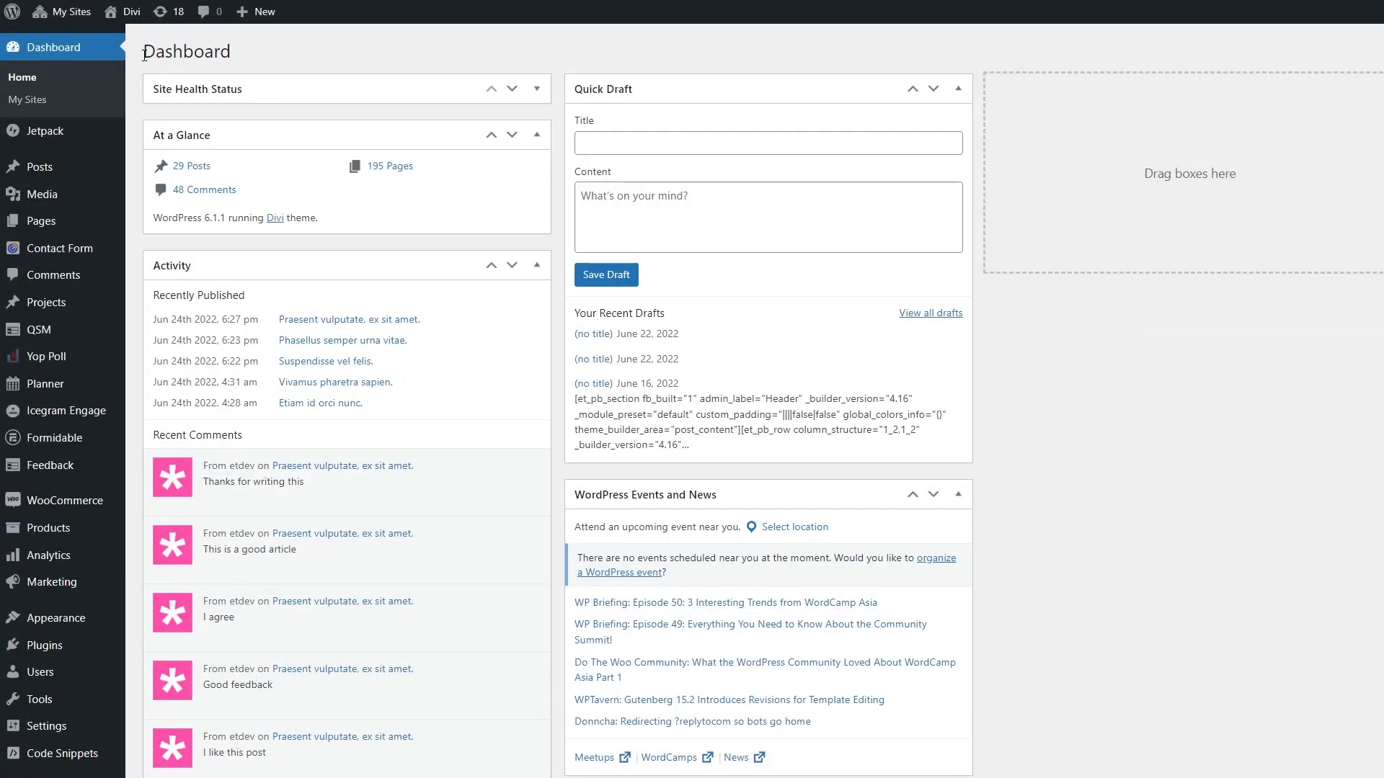
{"action": "mouse_move", "coordinate": [75, 475]}
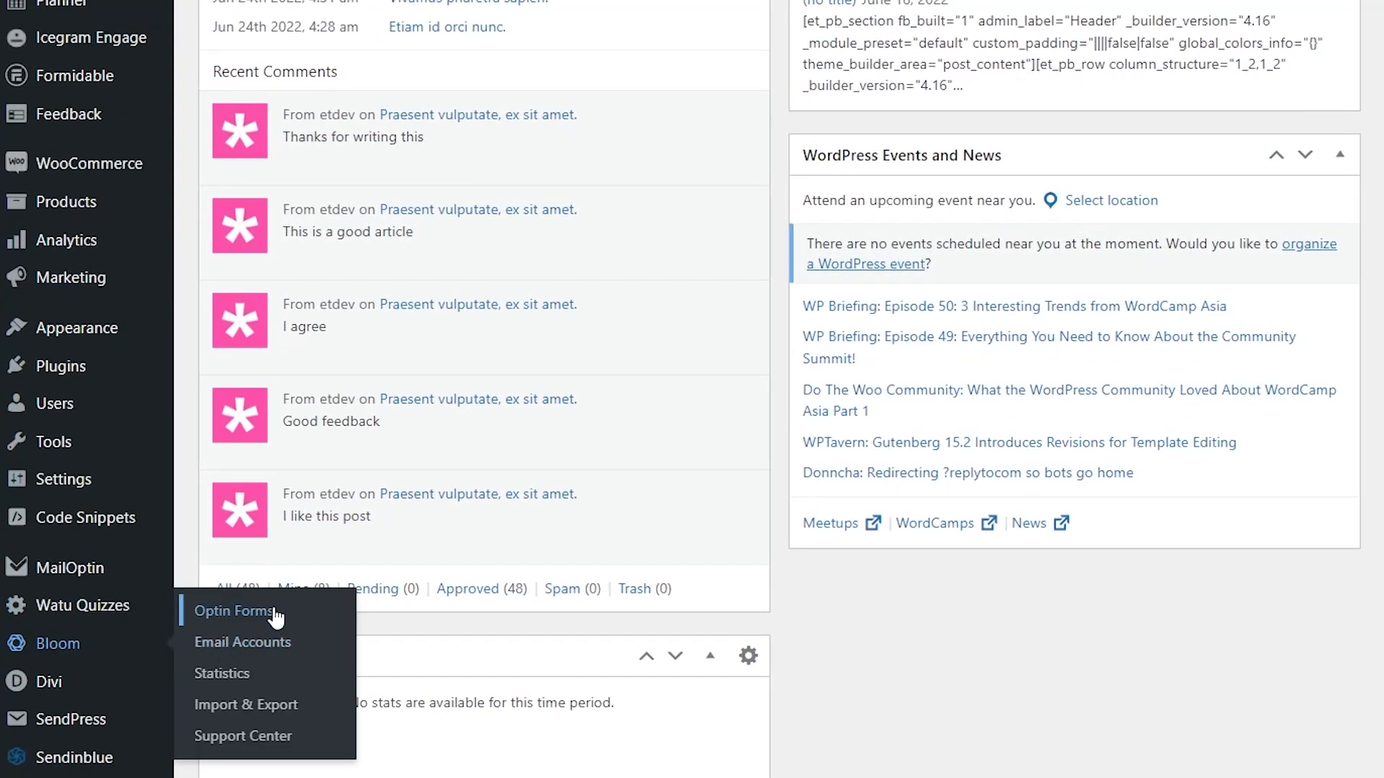
Step: From Bloom's Optin Forms list, start a new opt-in named MyNewOptin
{"action": "left_click", "coordinate": [233, 611]}
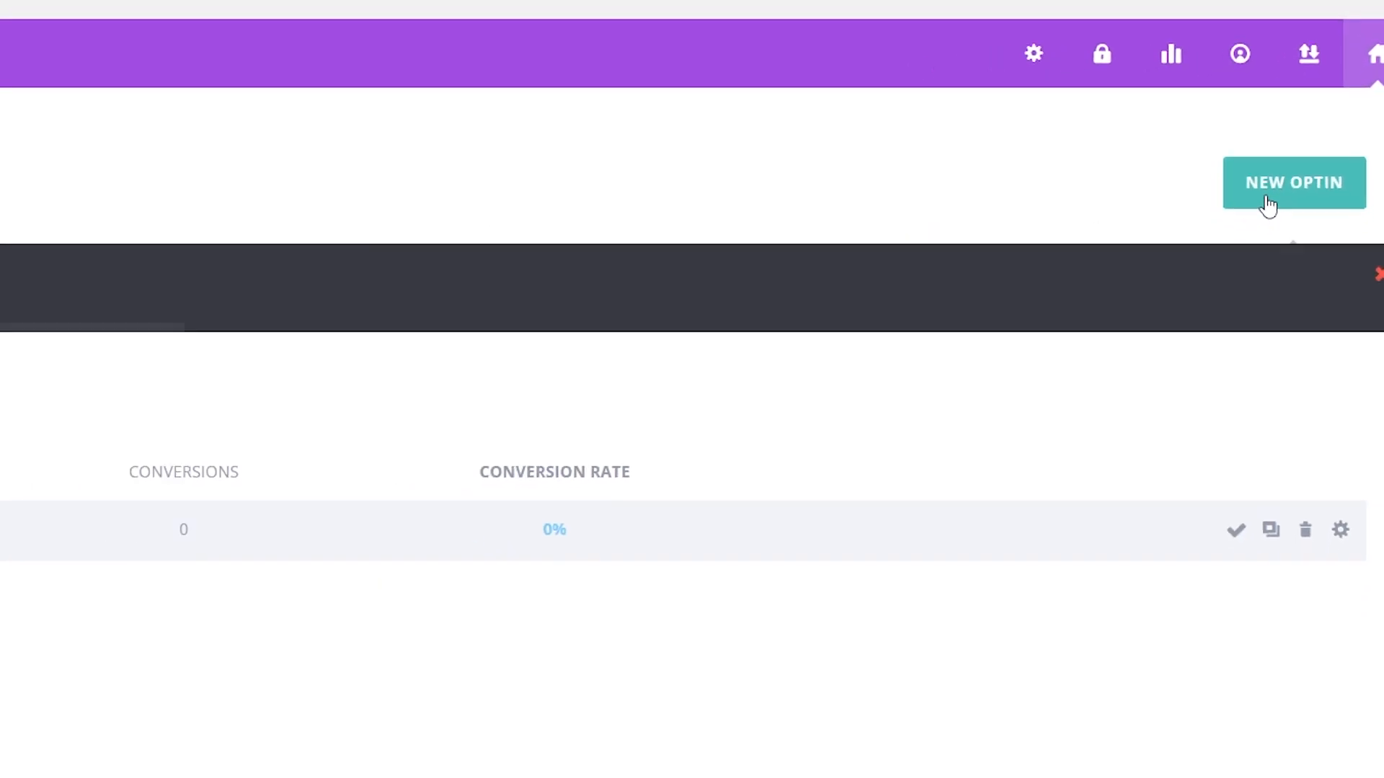
{"action": "left_click", "coordinate": [1294, 182]}
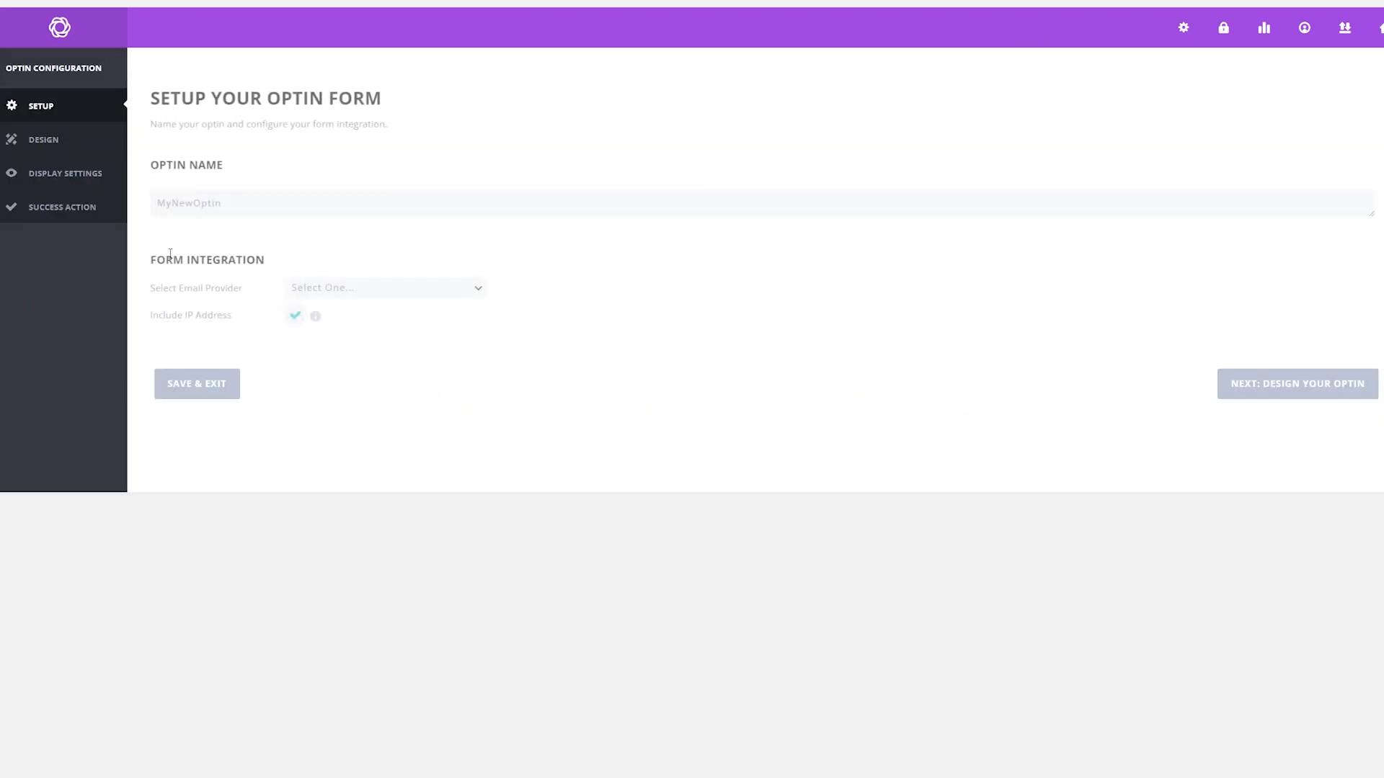
Step: Apply the dark monitor template and preview the Subscribe To Our Newsletter popup with its email field
{"action": "left_click", "coordinate": [386, 287]}
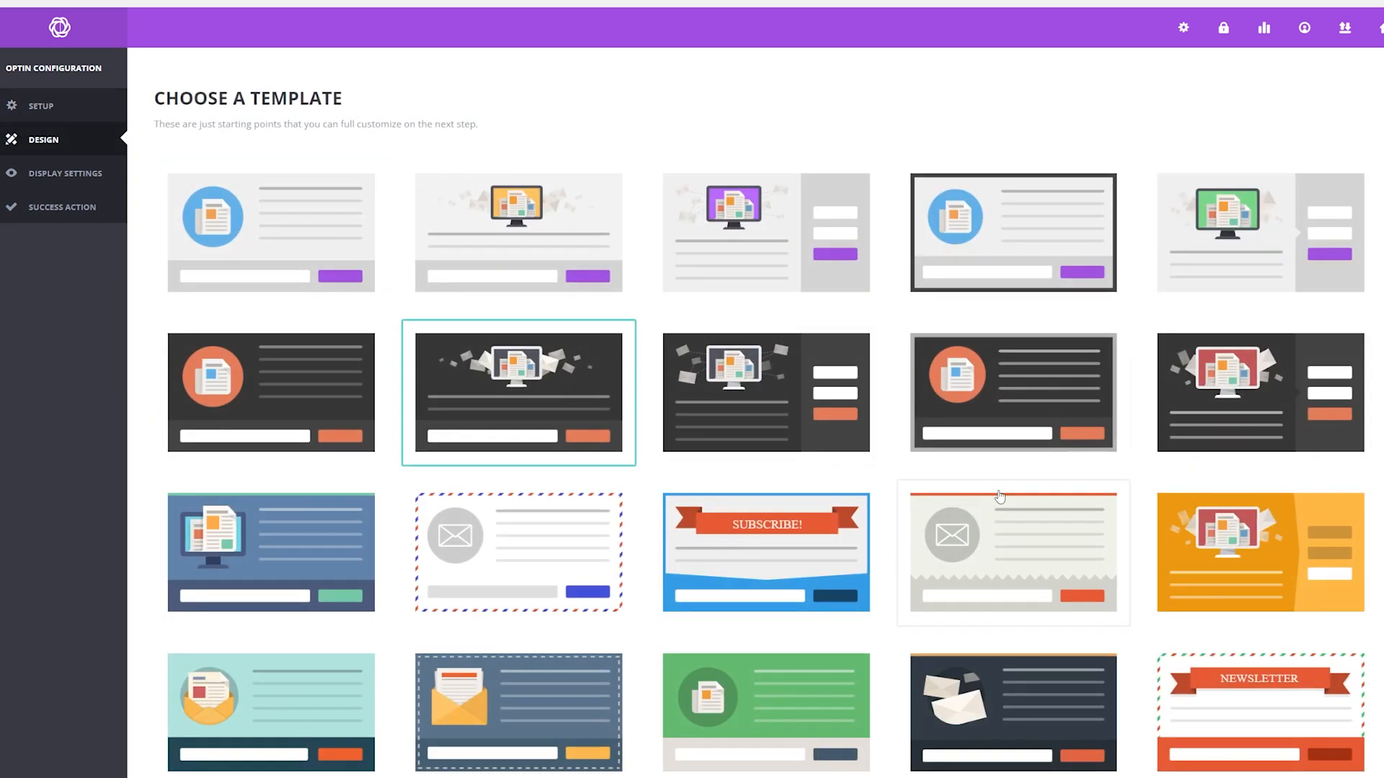
{"action": "left_click", "coordinate": [518, 392]}
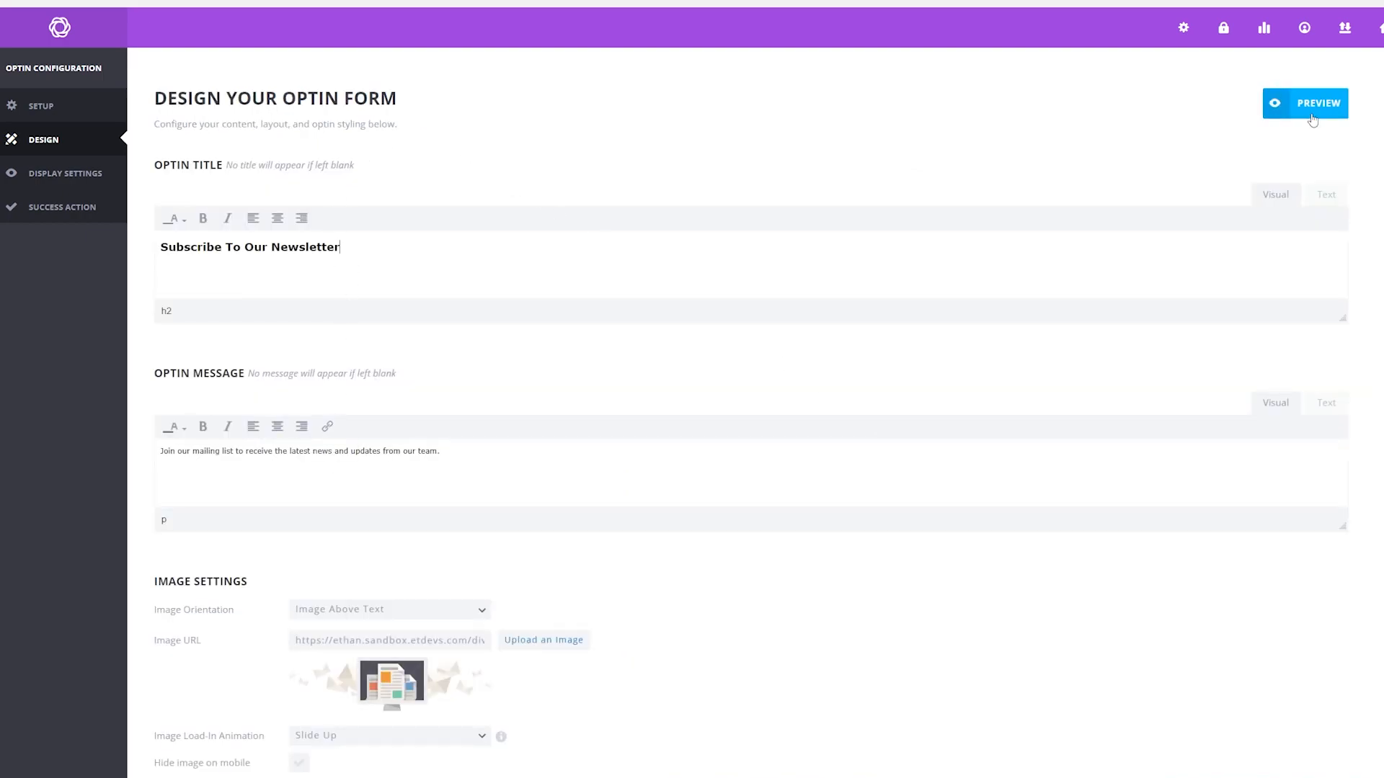
{"action": "left_click", "coordinate": [1305, 103]}
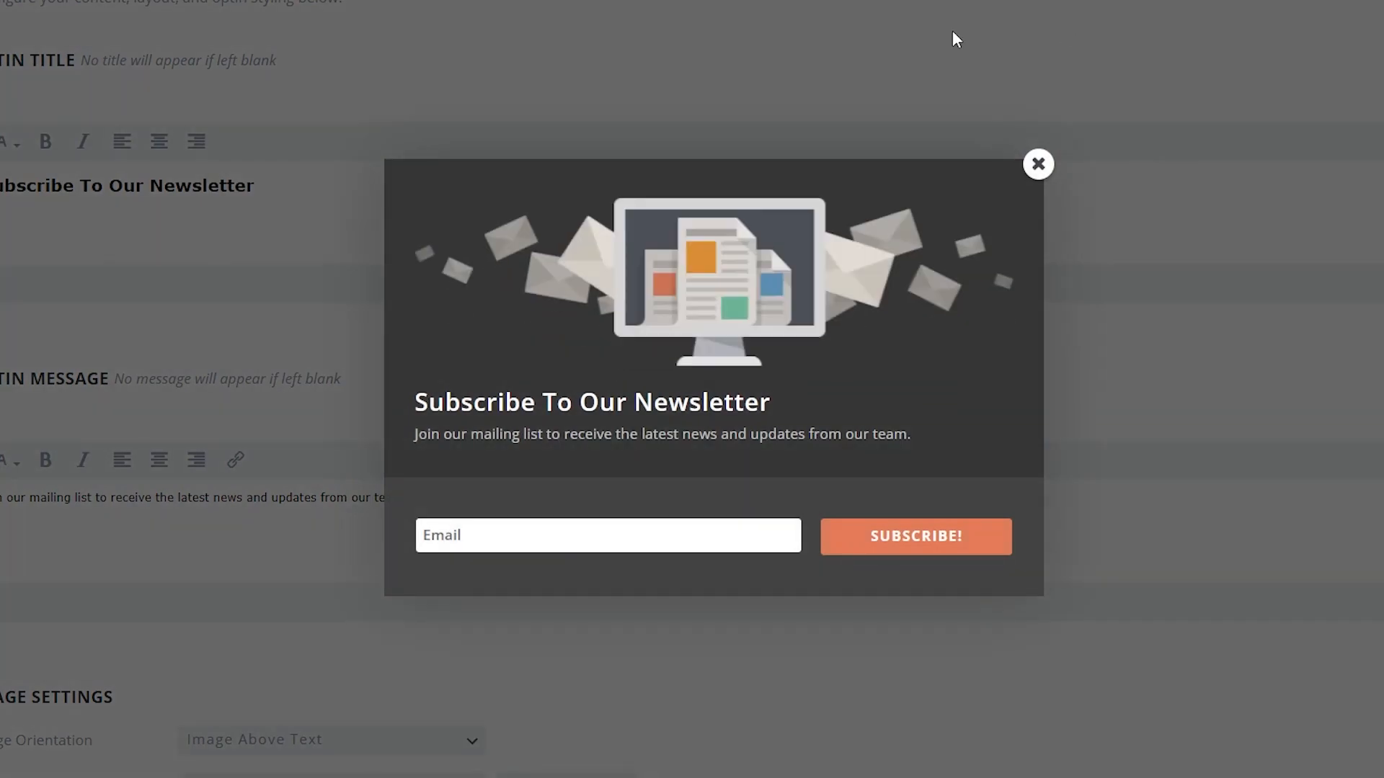
{"action": "left_click", "coordinate": [607, 535]}
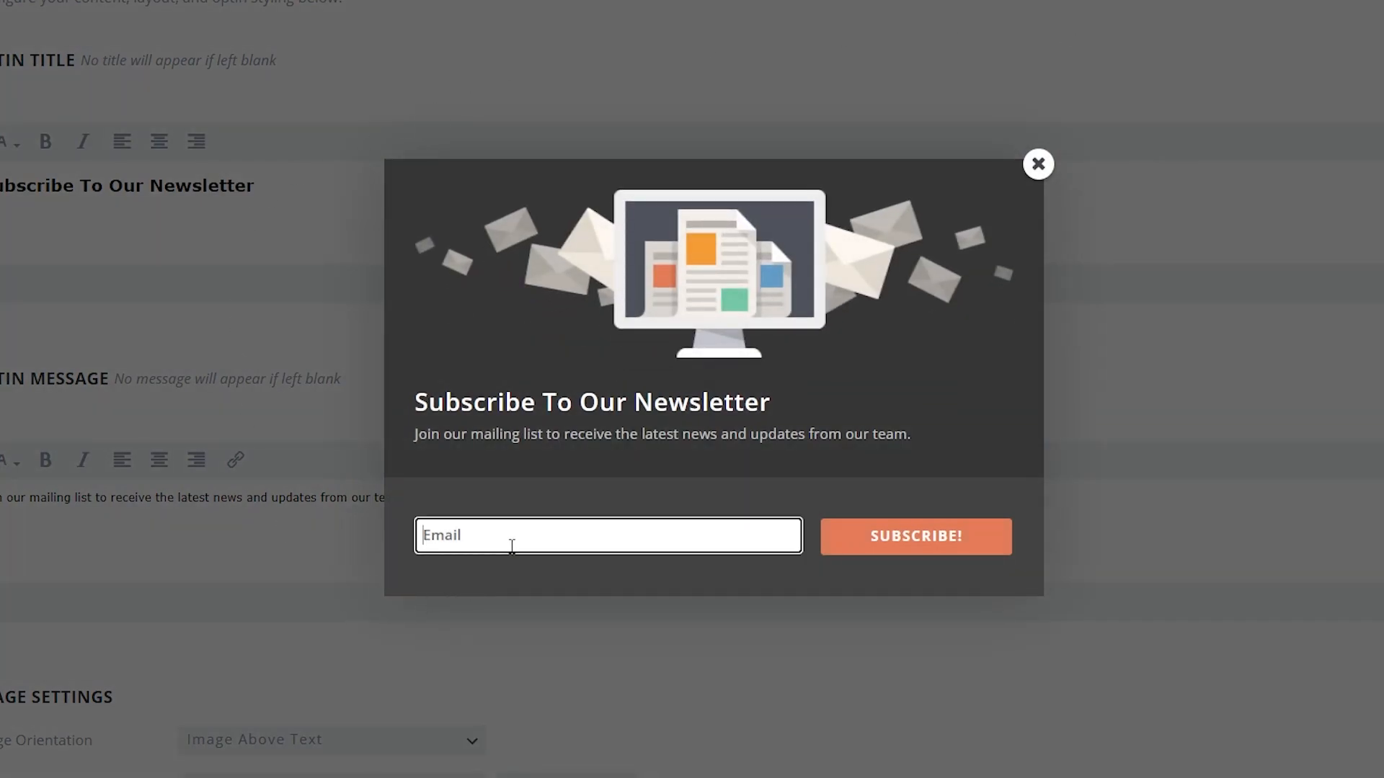